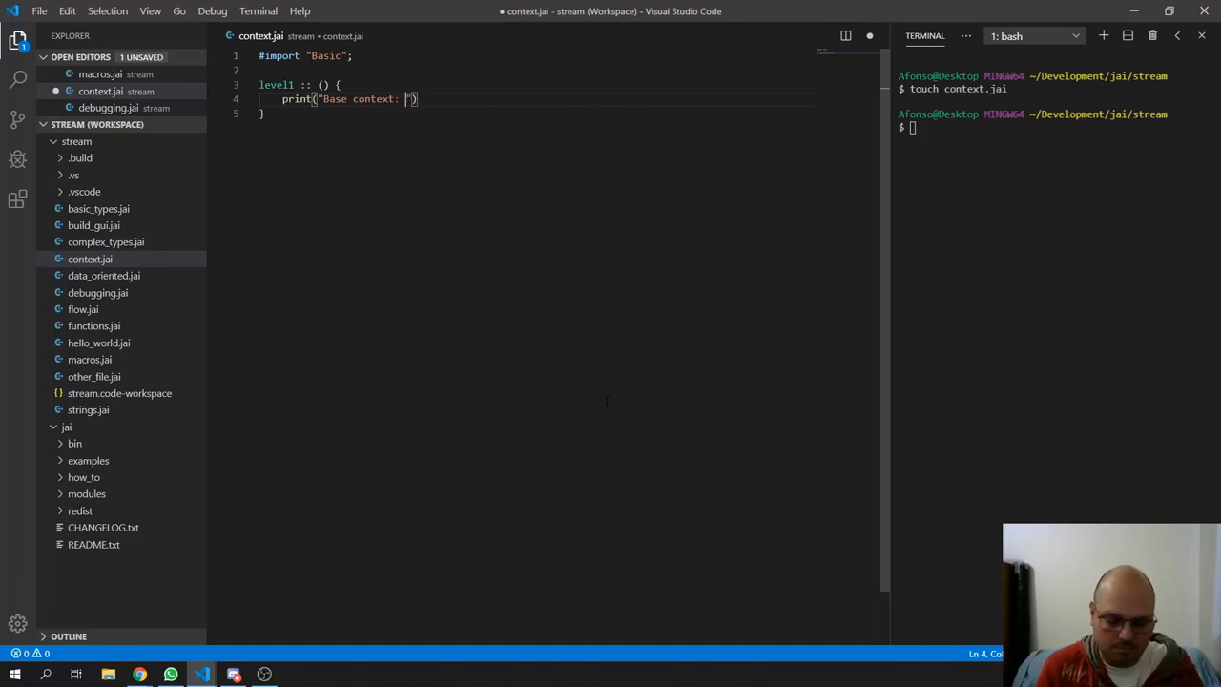
# - Complete level1's print("Base context: %\n", context); and add #run level1(); below it
pyautogui.write('%\\n')
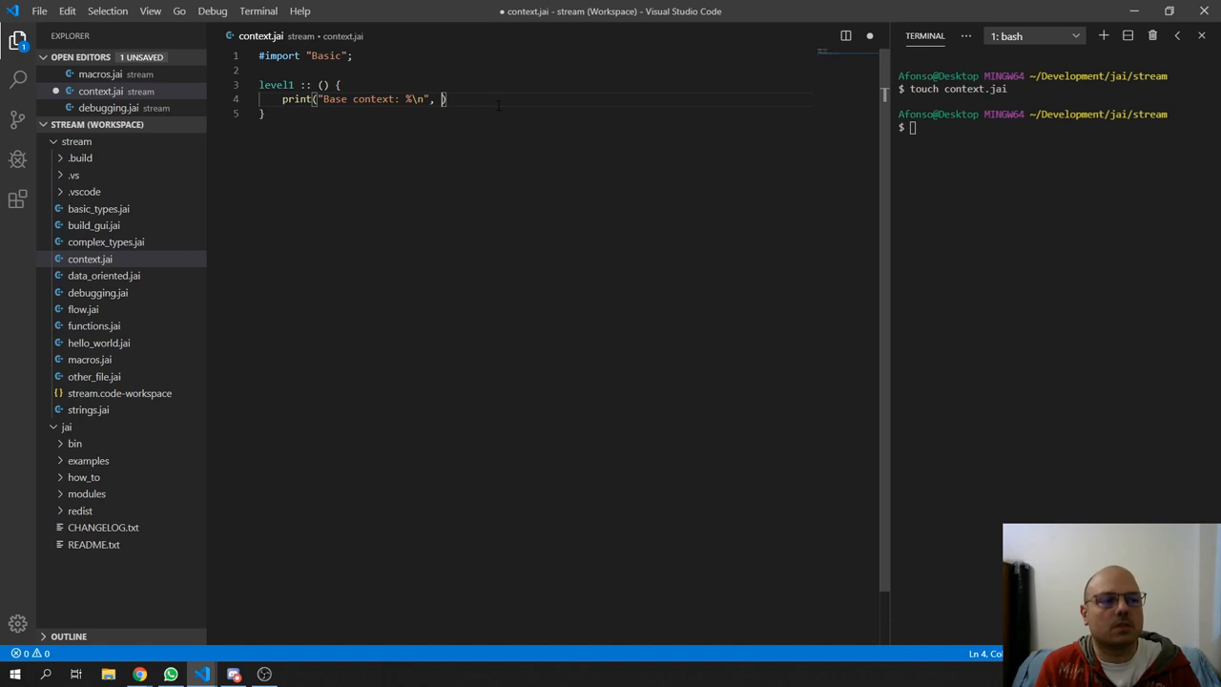
pyautogui.write('context)')
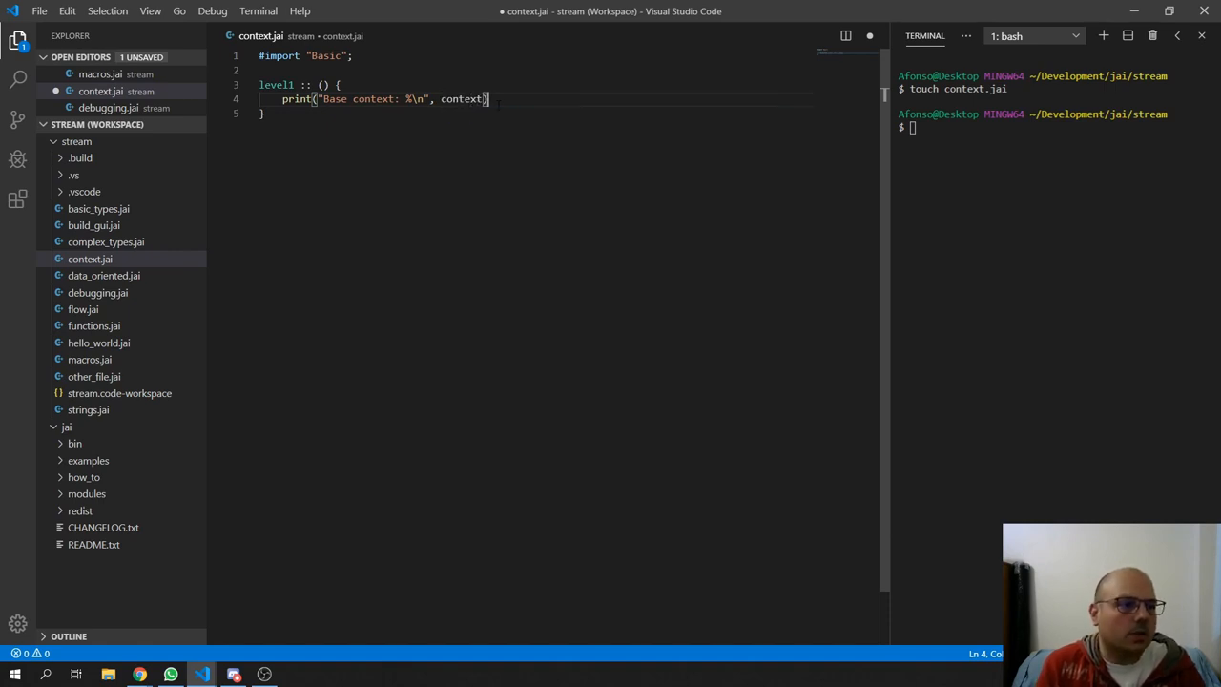
pyautogui.write(';')
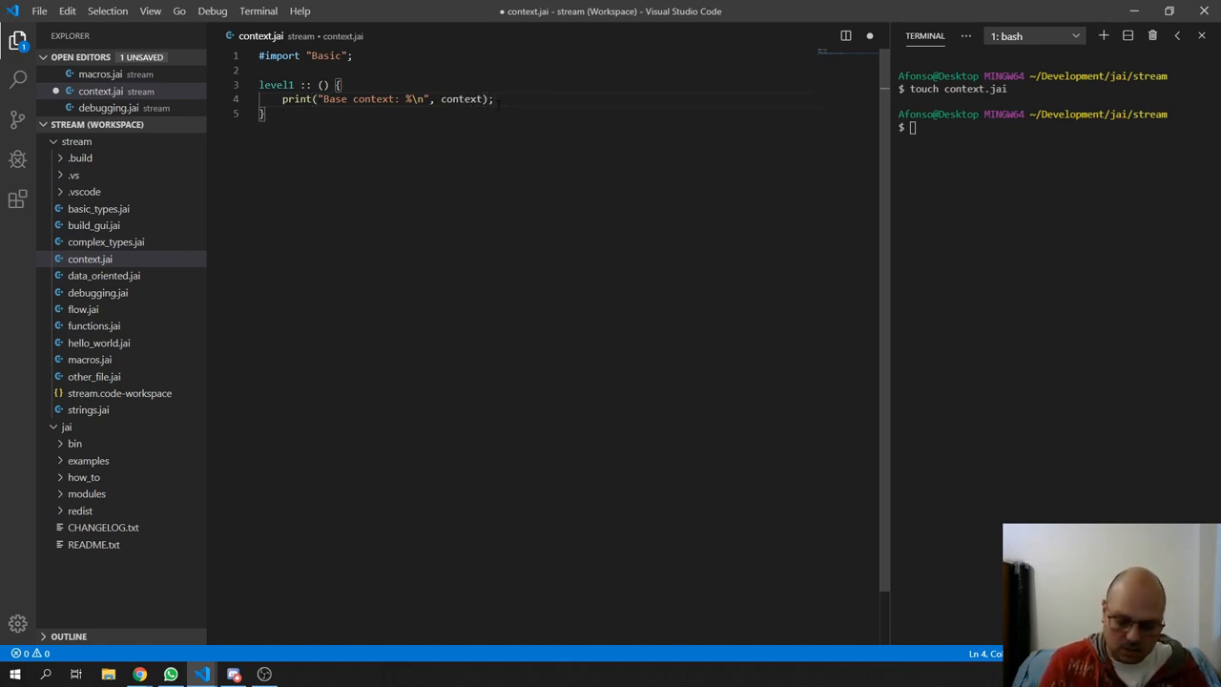
pyautogui.write('#run')
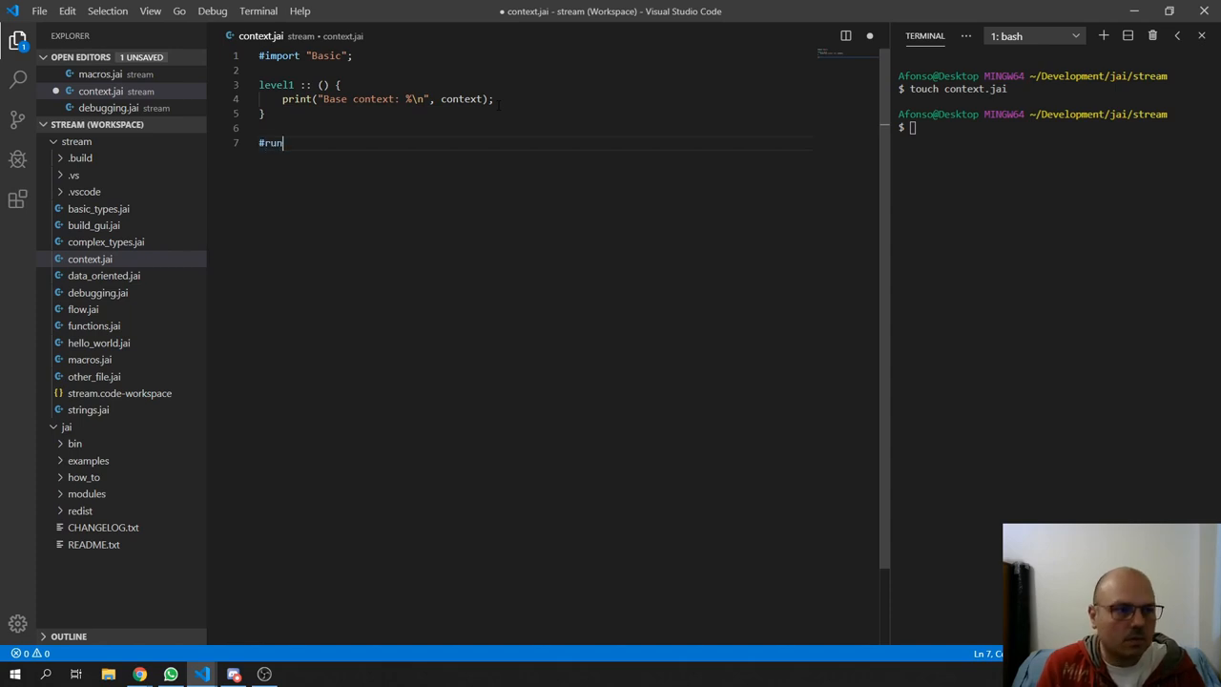
pyautogui.write('level1()')
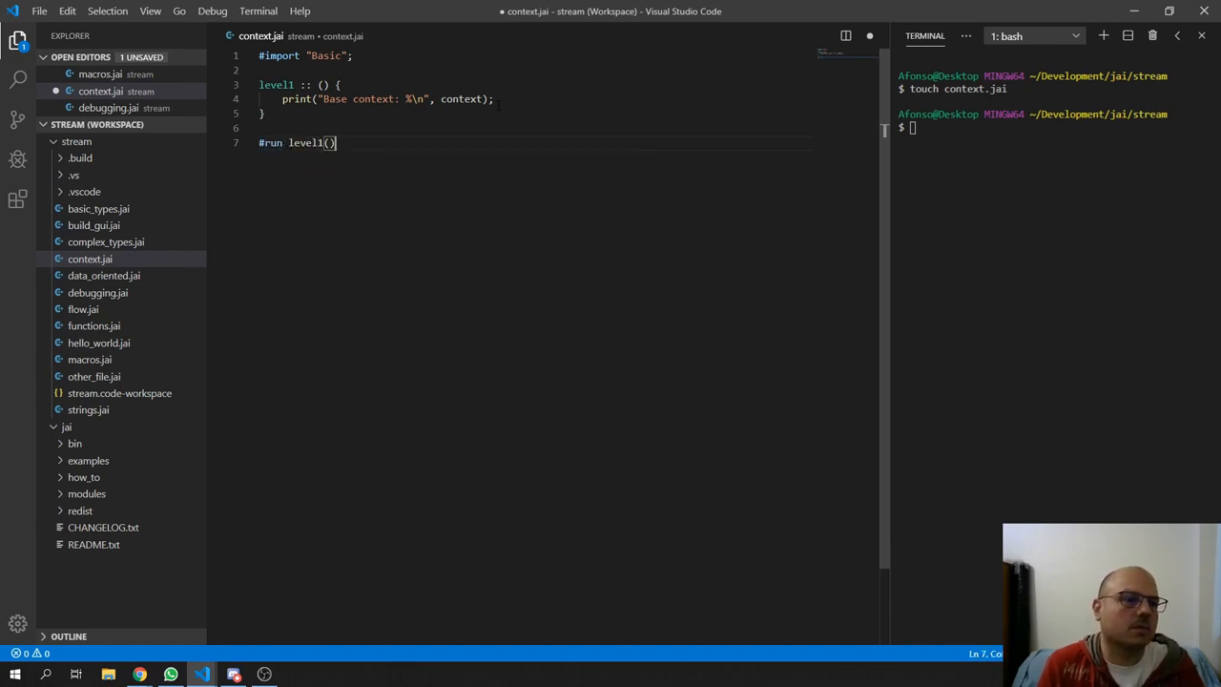
pyautogui.write(';')
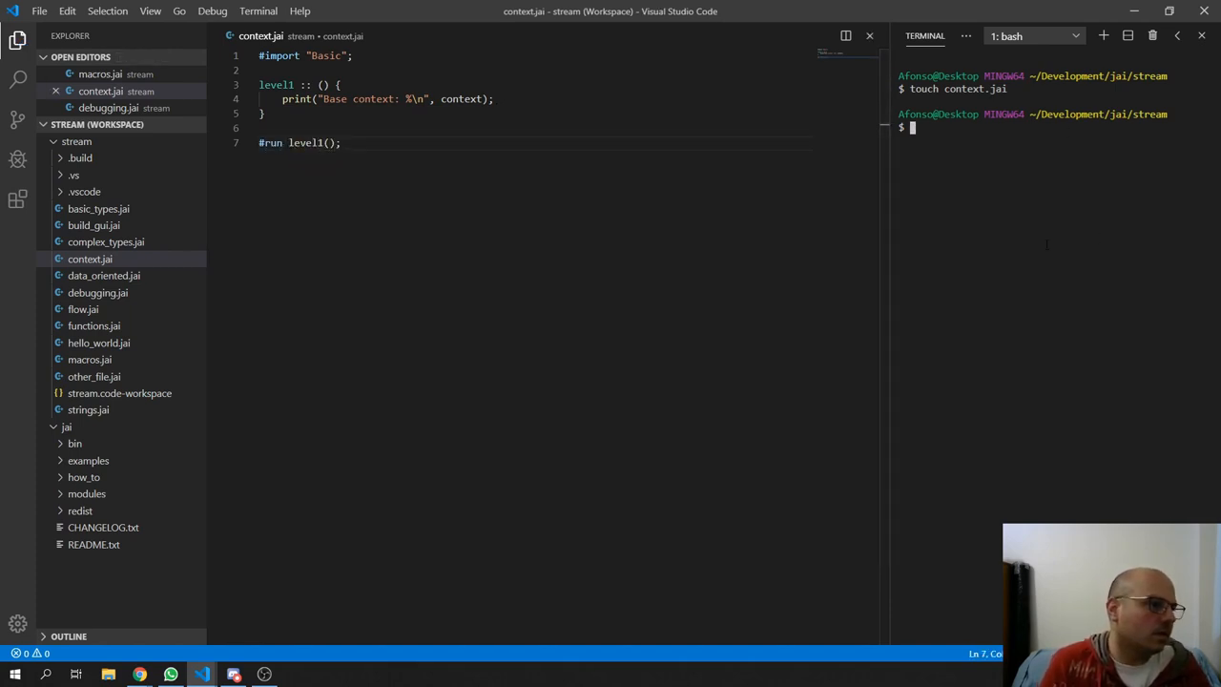
# - Run clear;jai context.jai in the terminal to print the base Context struct
pyautogui.write('cla')
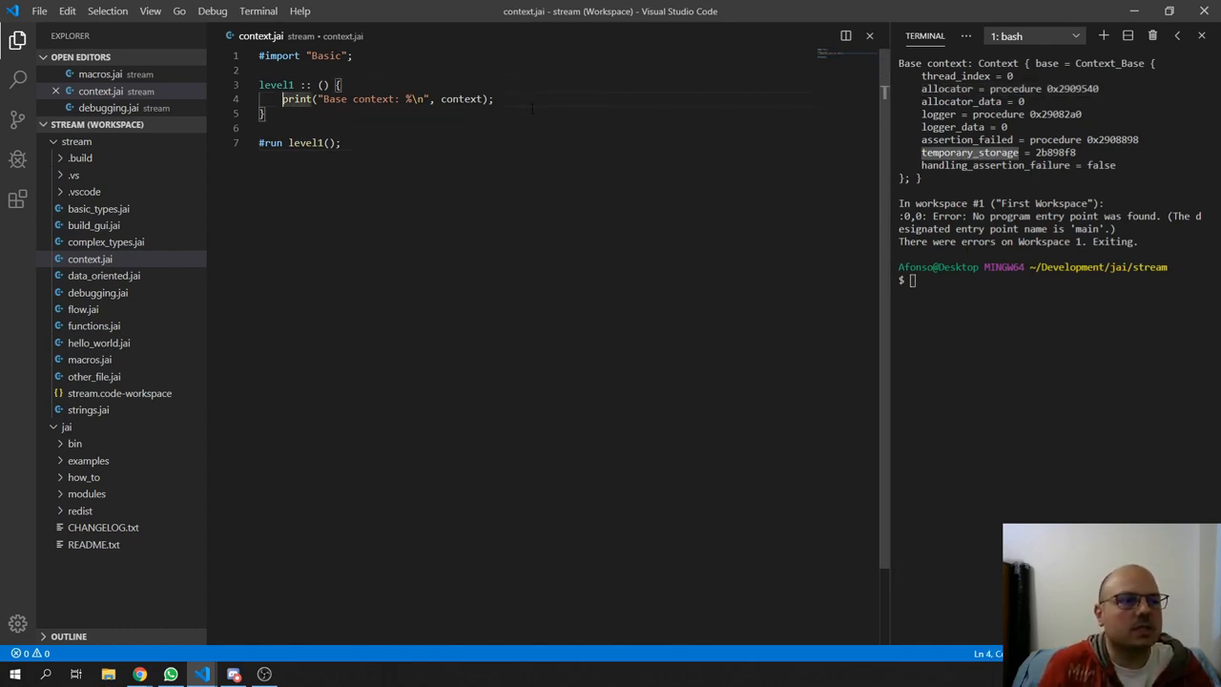
# - Add a "Base TS" print of <<context.temporary_storage to level1 and recompile context.jai
pyautogui.write('print("Base context: %\\n", context);')
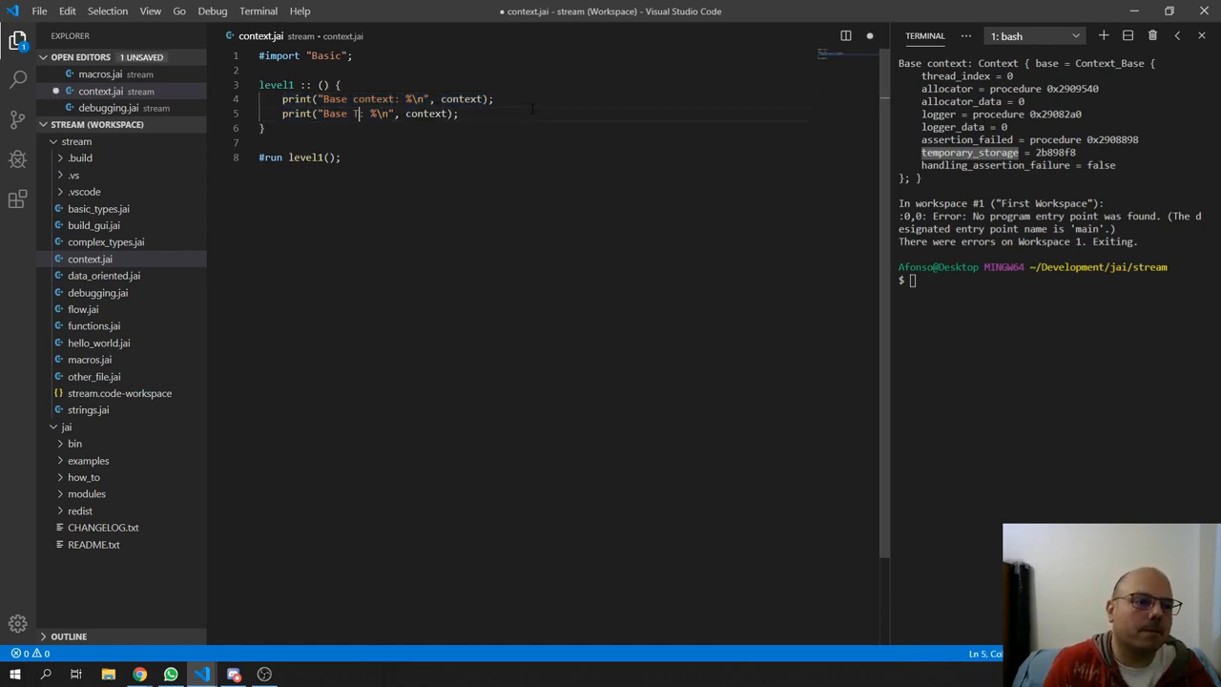
pyautogui.write('S')
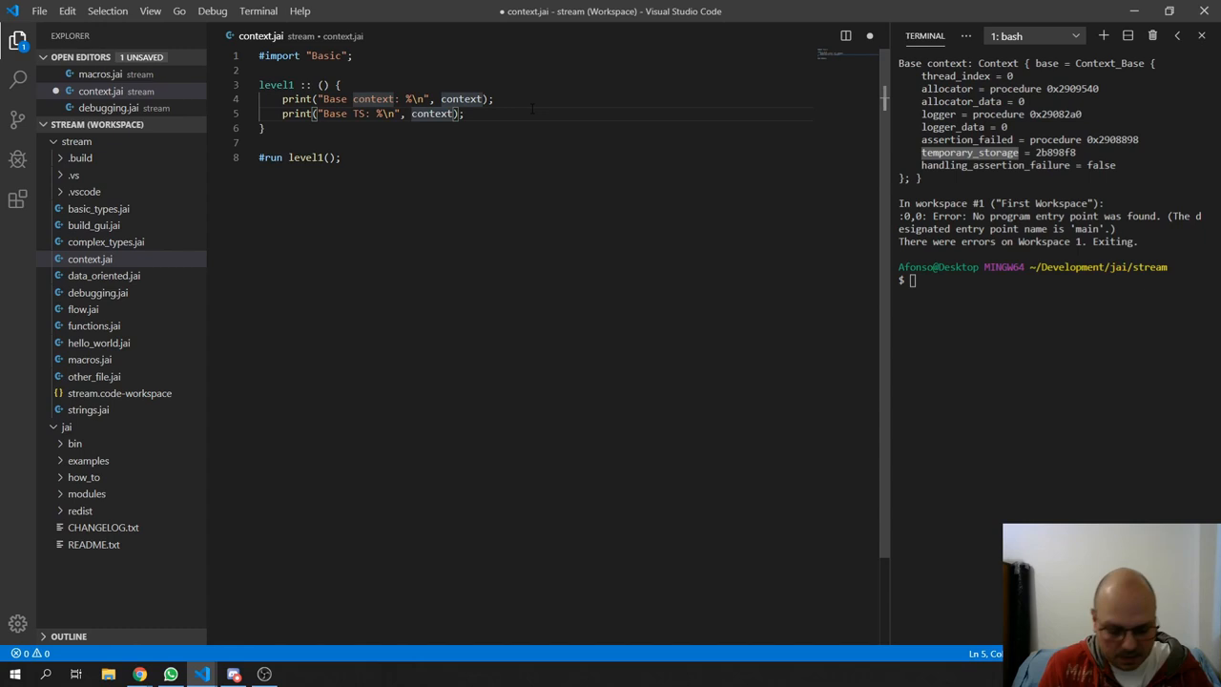
pyautogui.write('.tempa')
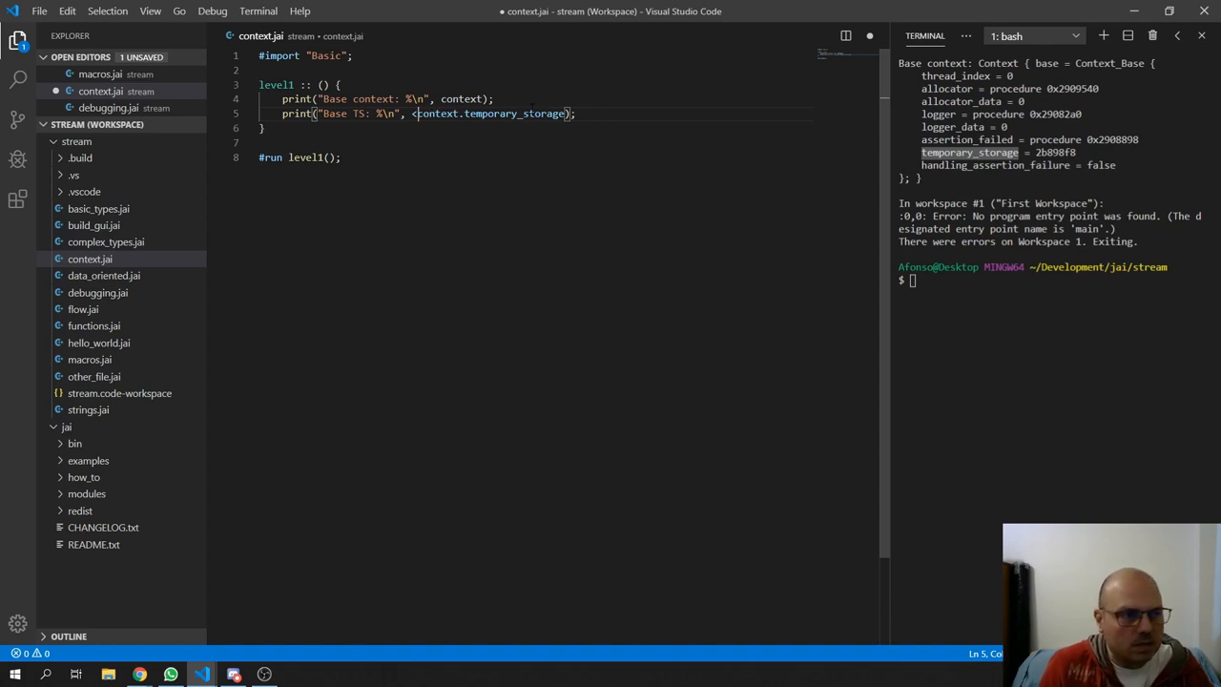
pyautogui.write('<')
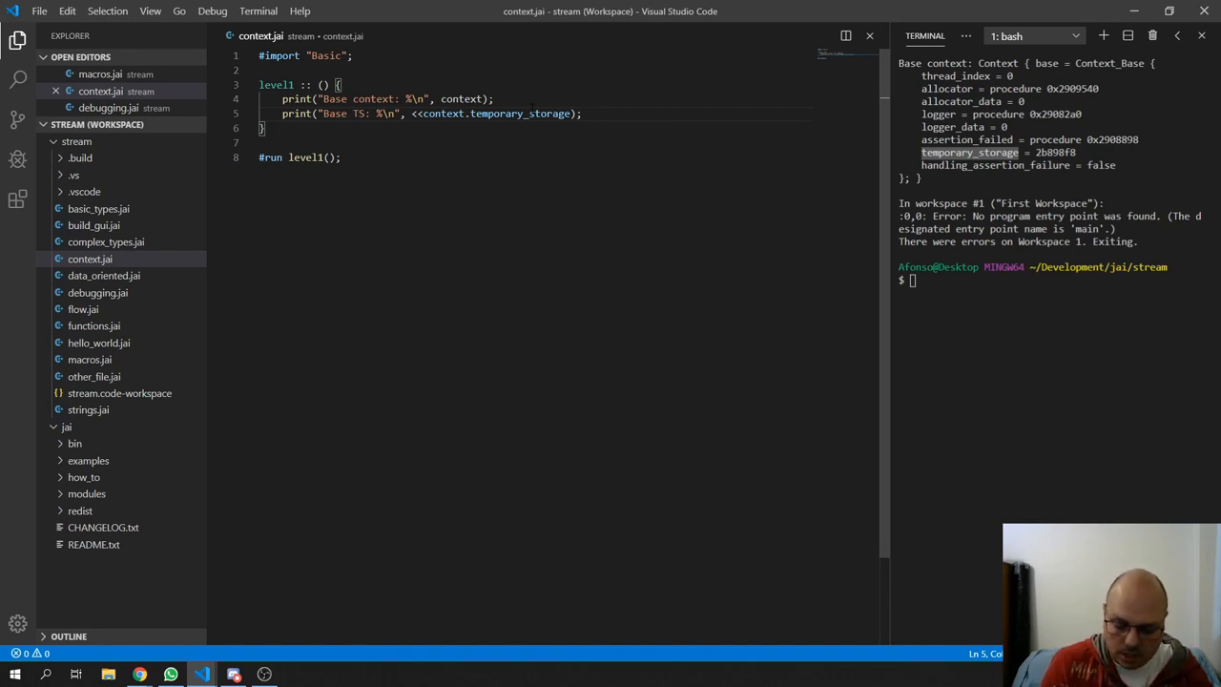
pyautogui.write('clear;jai context.jai')
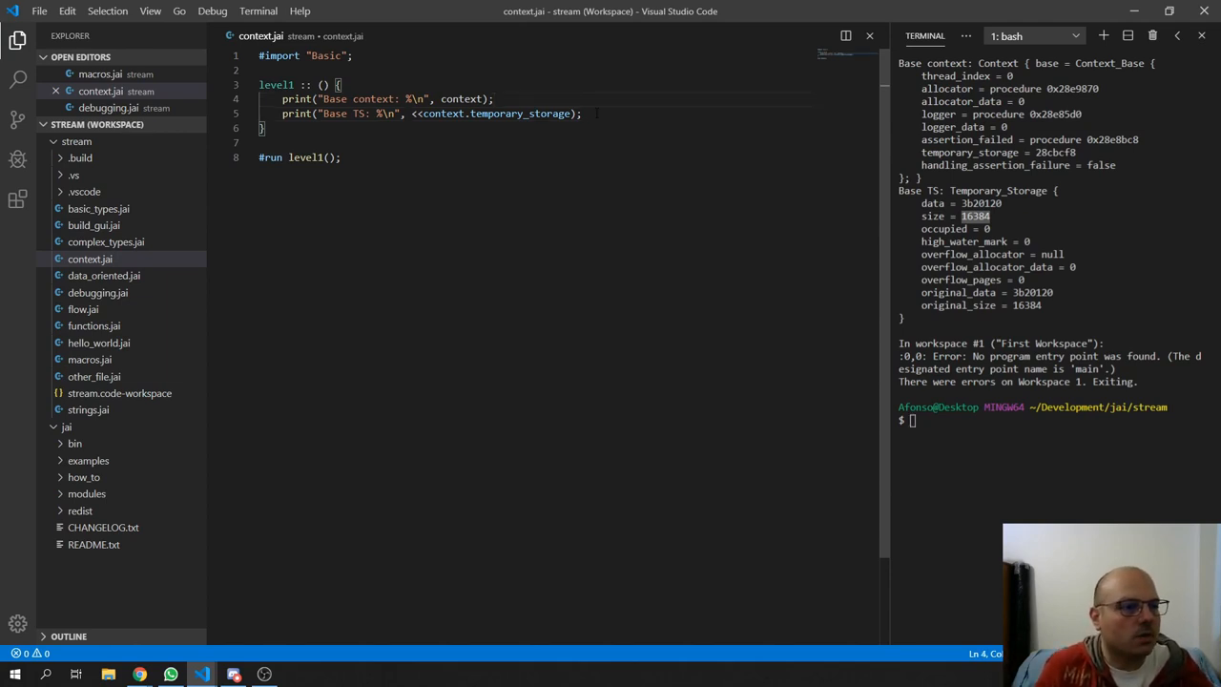
# - Add s := talloc_string(256);, duplicate the Base TS print, and check high_water_mark reads 256
pyautogui.press('enter')
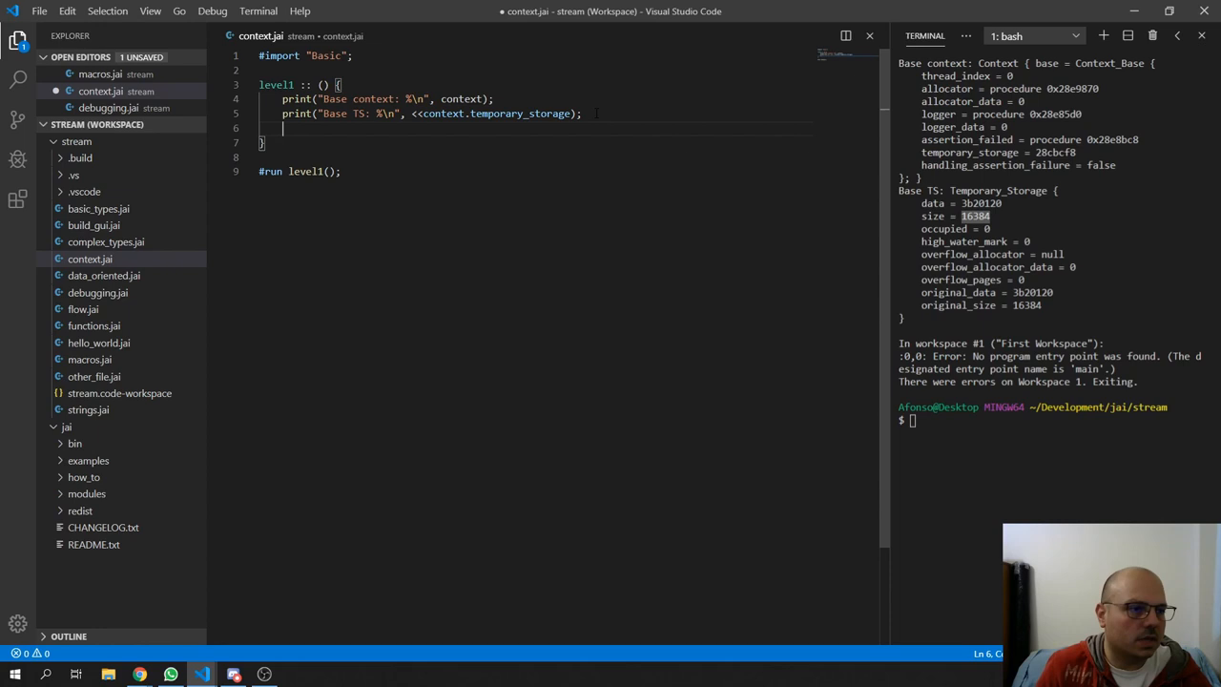
pyautogui.write('s:')
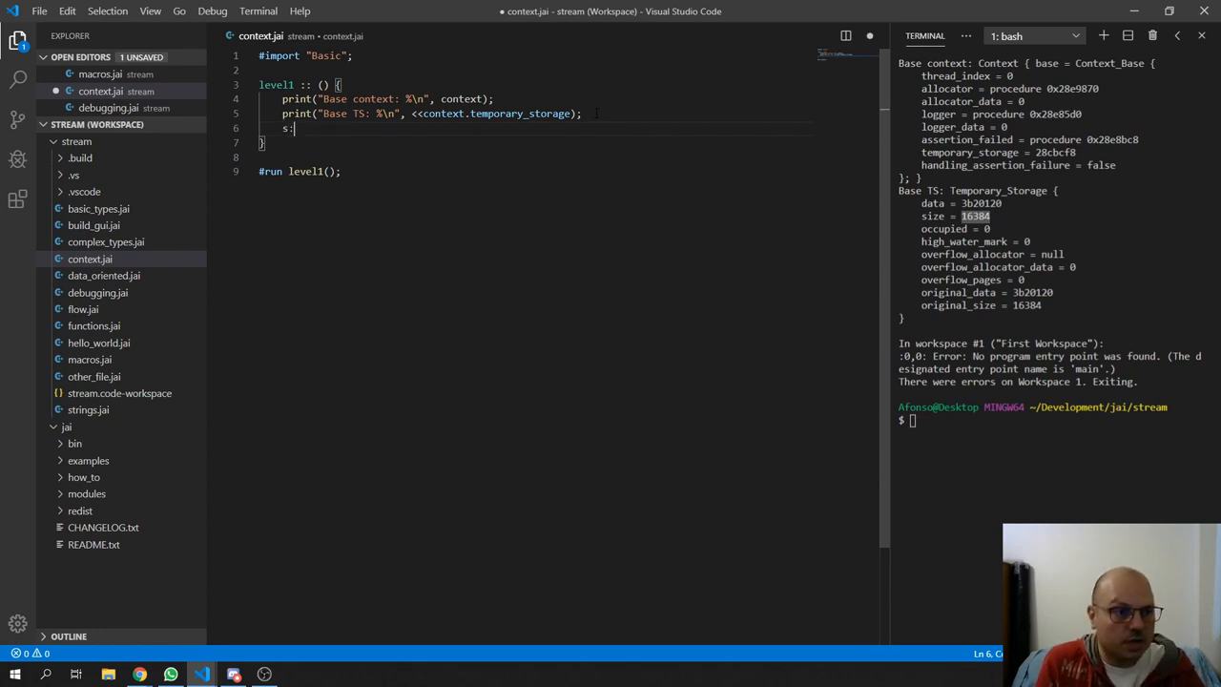
pyautogui.write('= t')
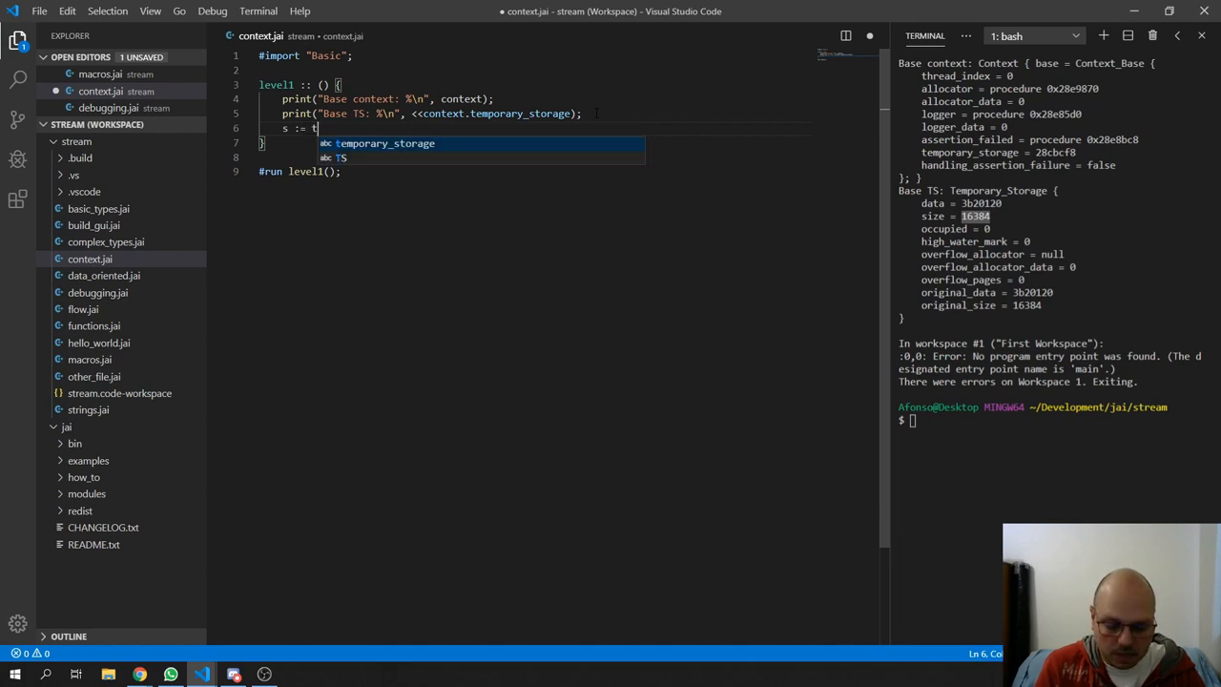
pyautogui.write('alloc_')
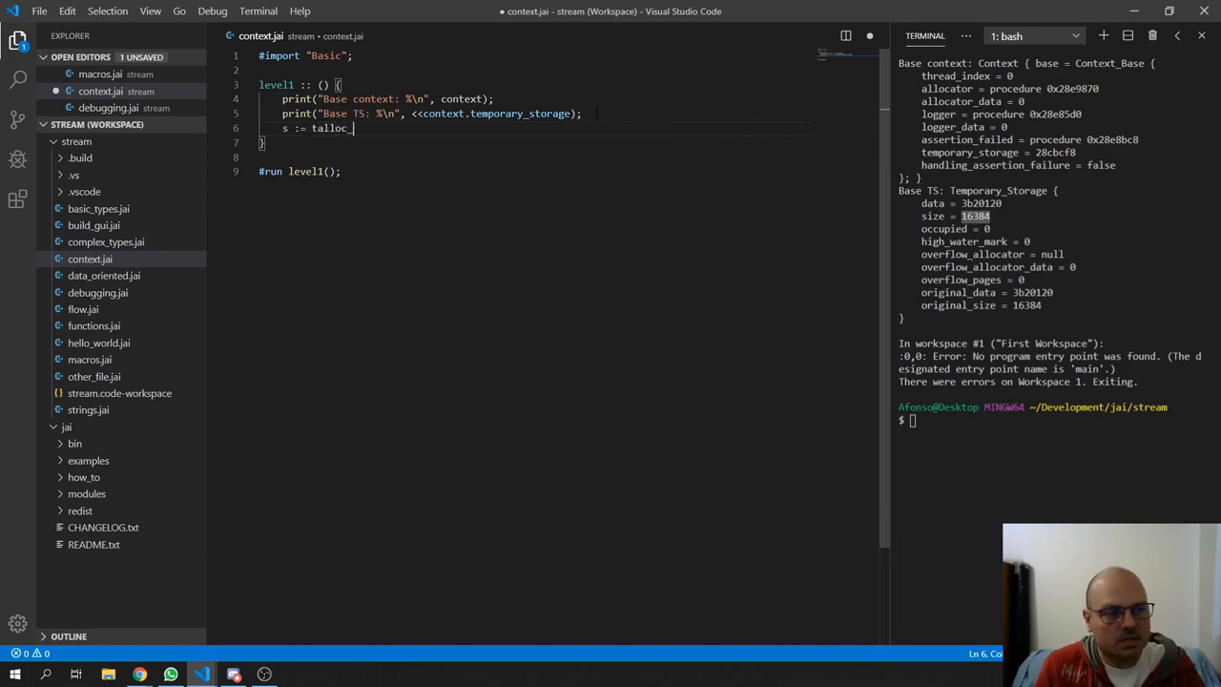
pyautogui.write('string()')
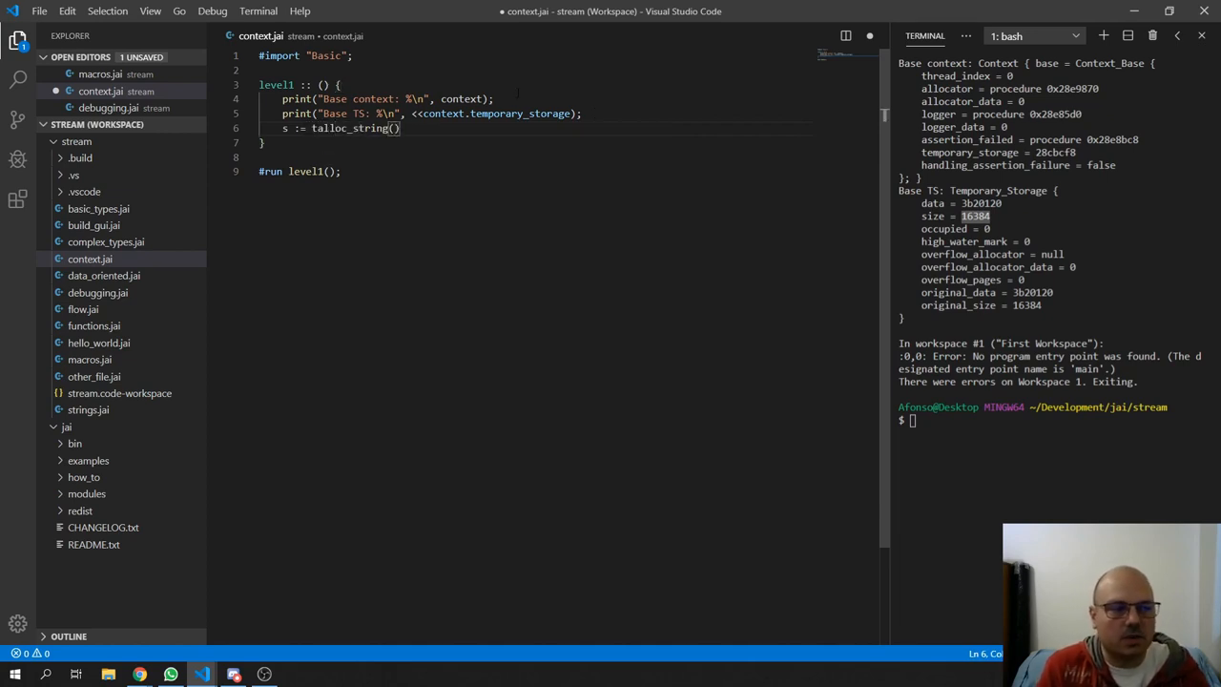
pyautogui.doubleClick(350, 128)
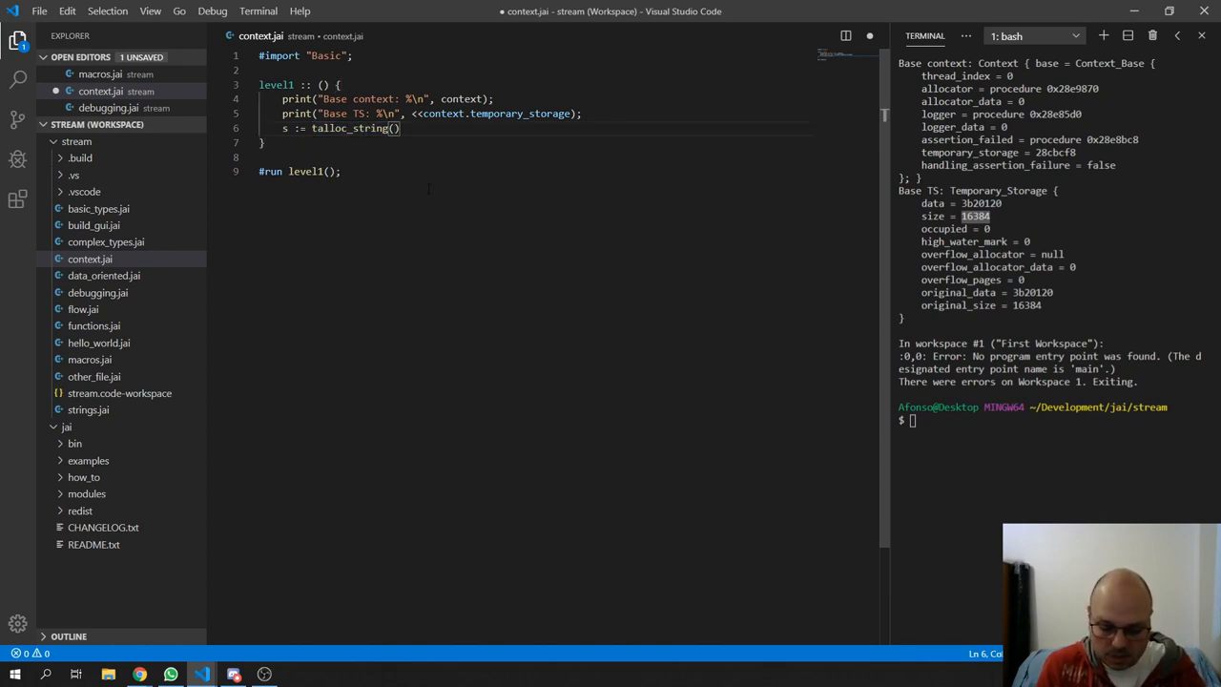
pyautogui.write('256);')
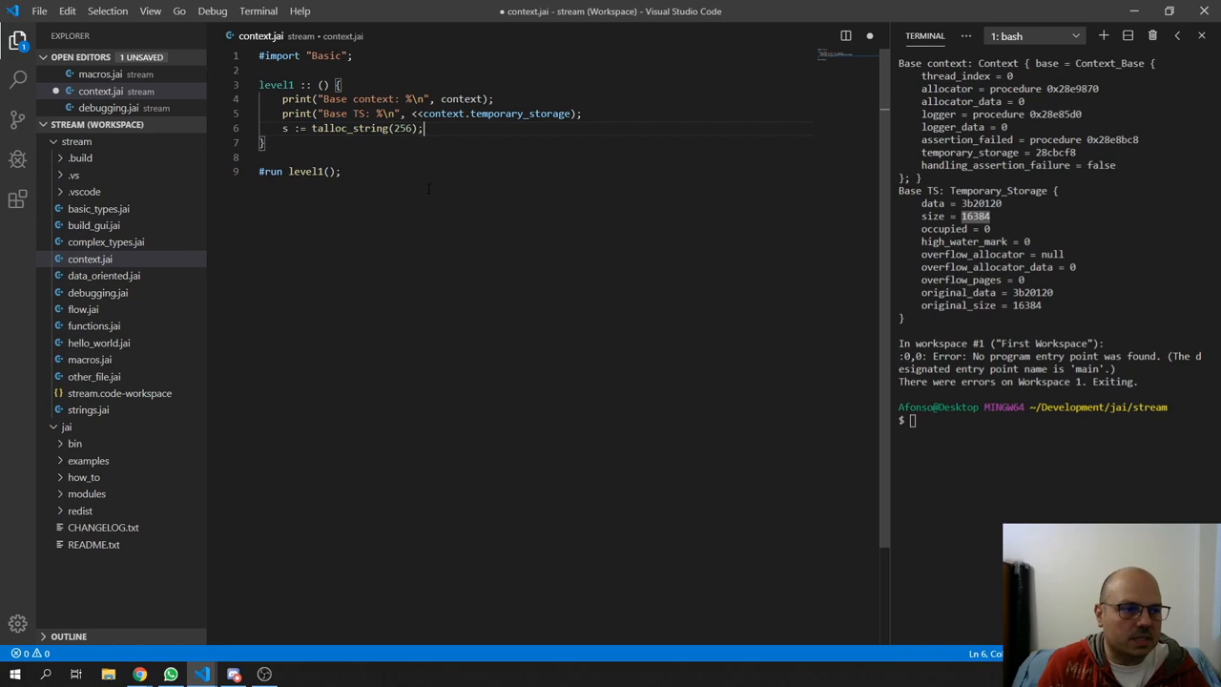
pyautogui.tripleClick(430, 113)
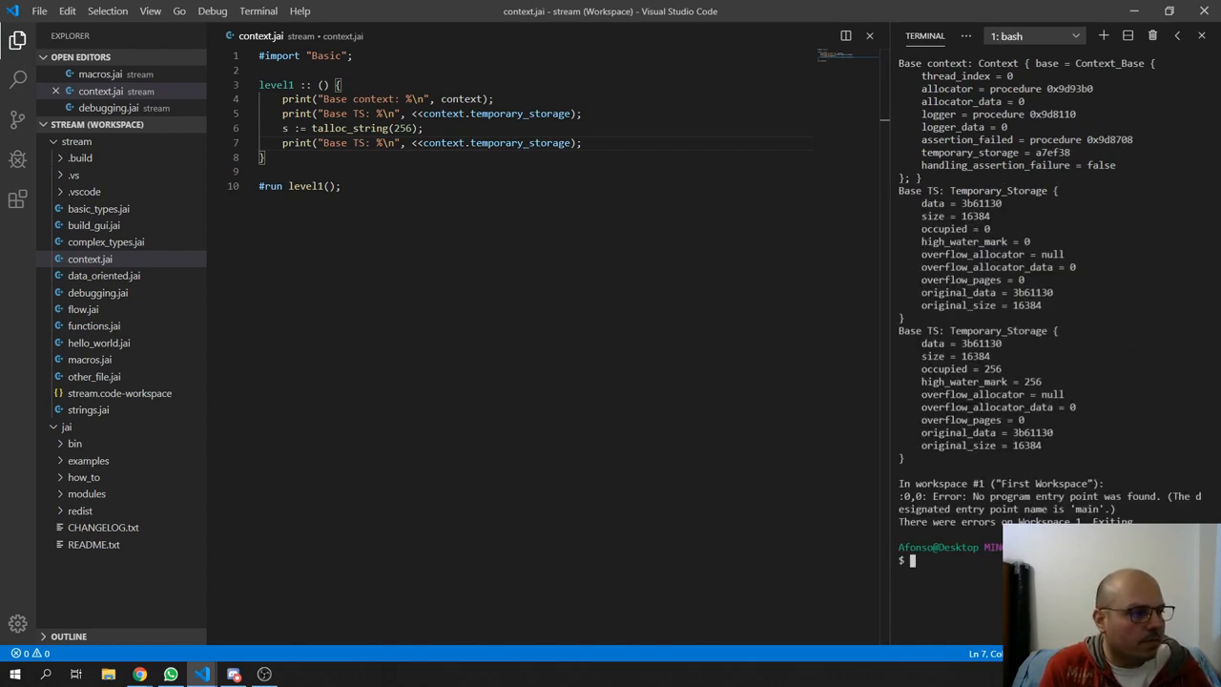
pyautogui.moveTo(922, 204); pyautogui.dragTo(1045, 305)
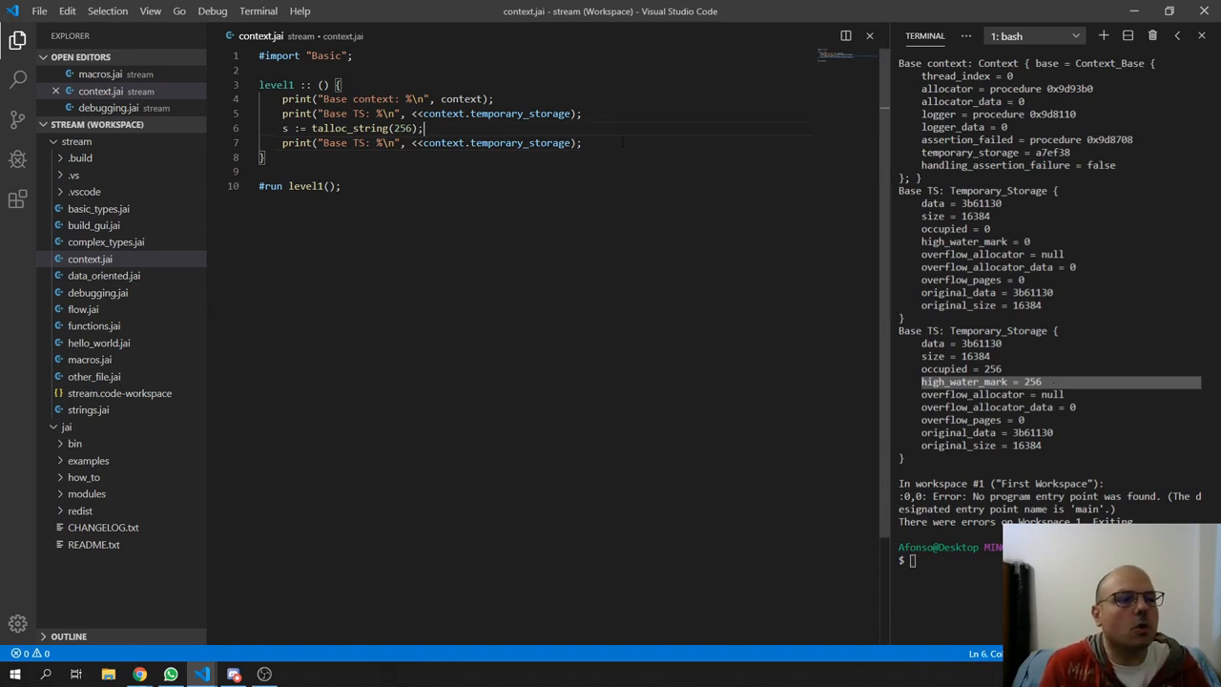
# - Call reset_temporary_storage(); before the second Base TS print and rerun clear;jai context.jai
pyautogui.write('reset')
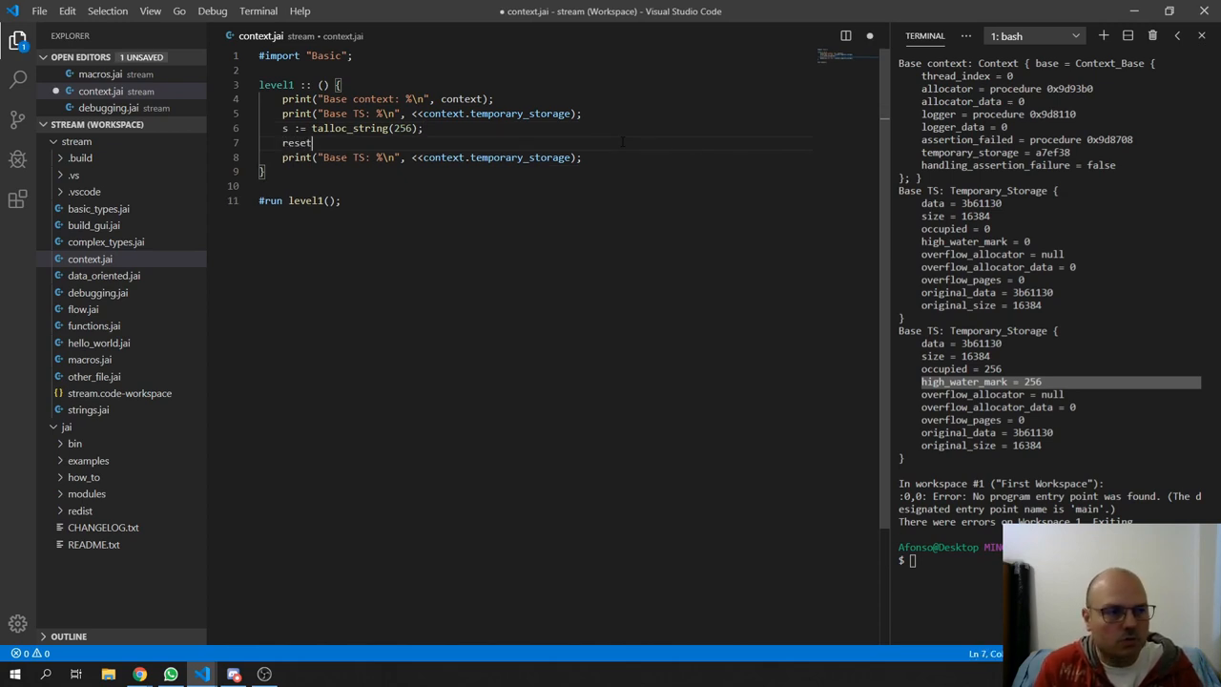
pyautogui.write('_temporary_storage();')
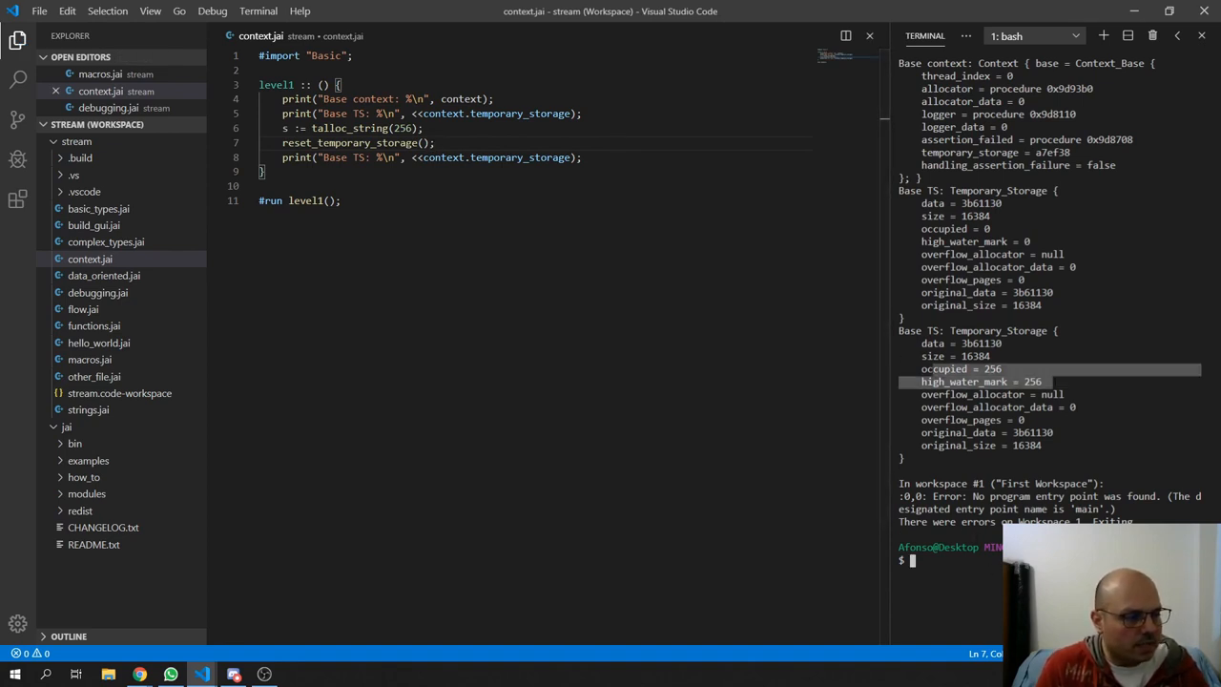
pyautogui.write('clear;jai contex')
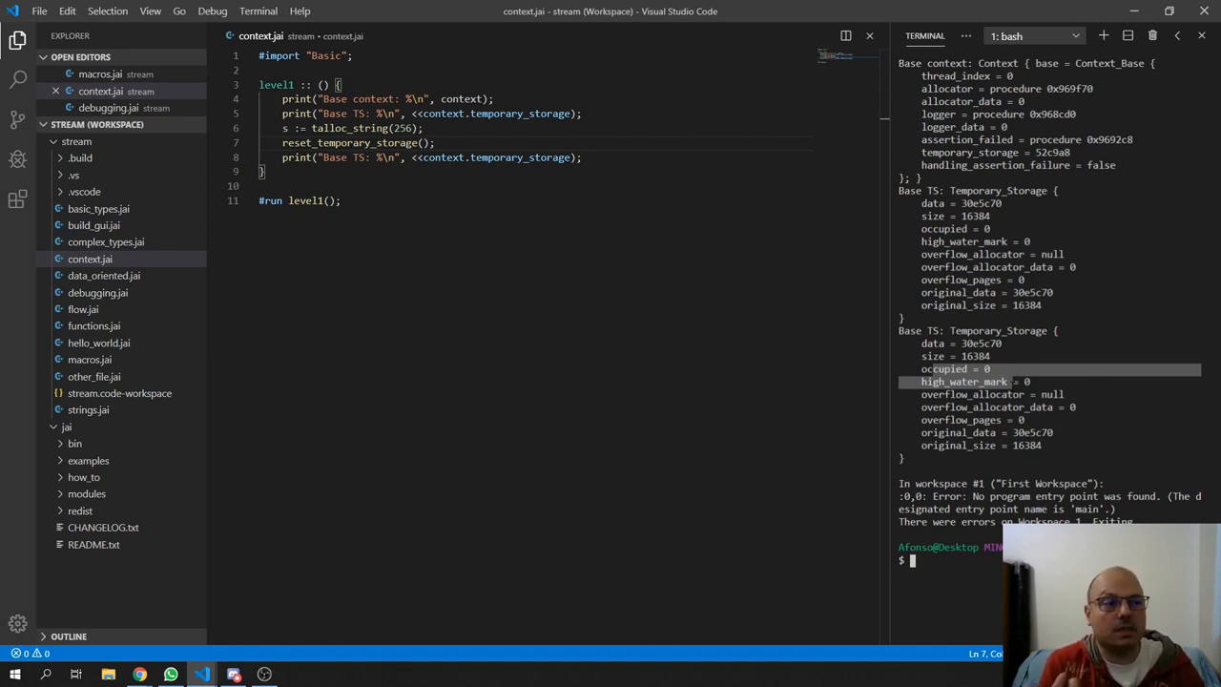
# - Highlight the talloc_string line and the level1 body to review the code
pyautogui.moveTo(283, 127); pyautogui.dragTo(390, 127)
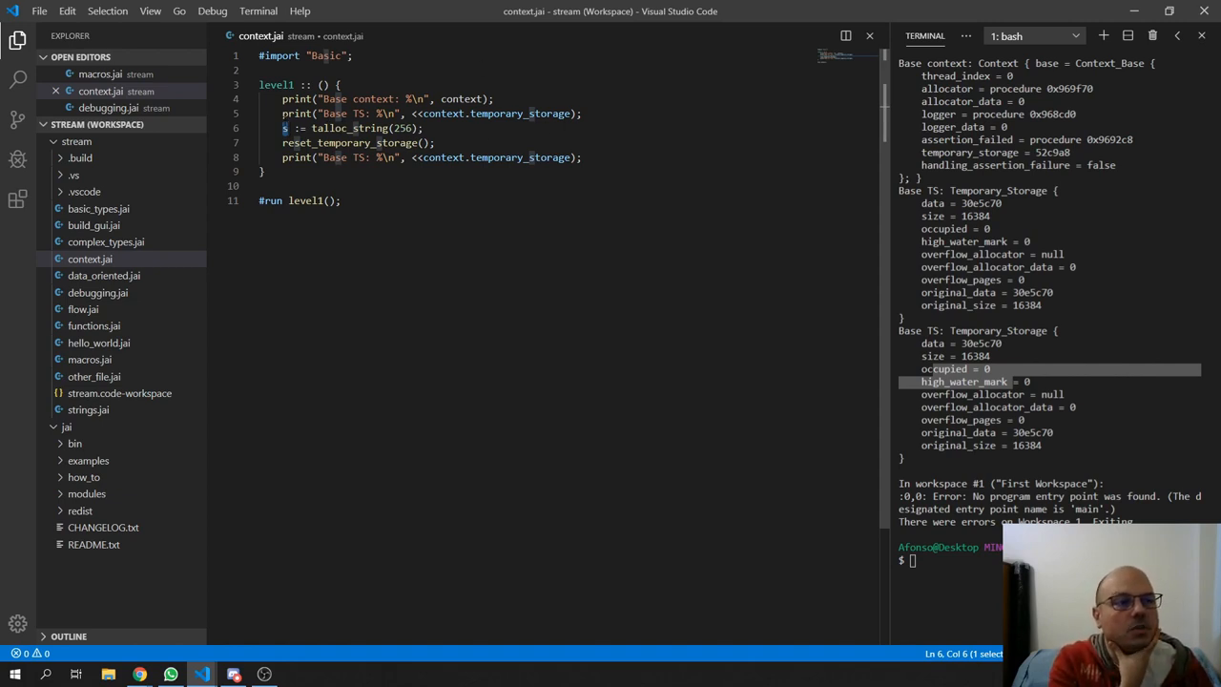
pyautogui.moveTo(283, 98); pyautogui.dragTo(516, 157)
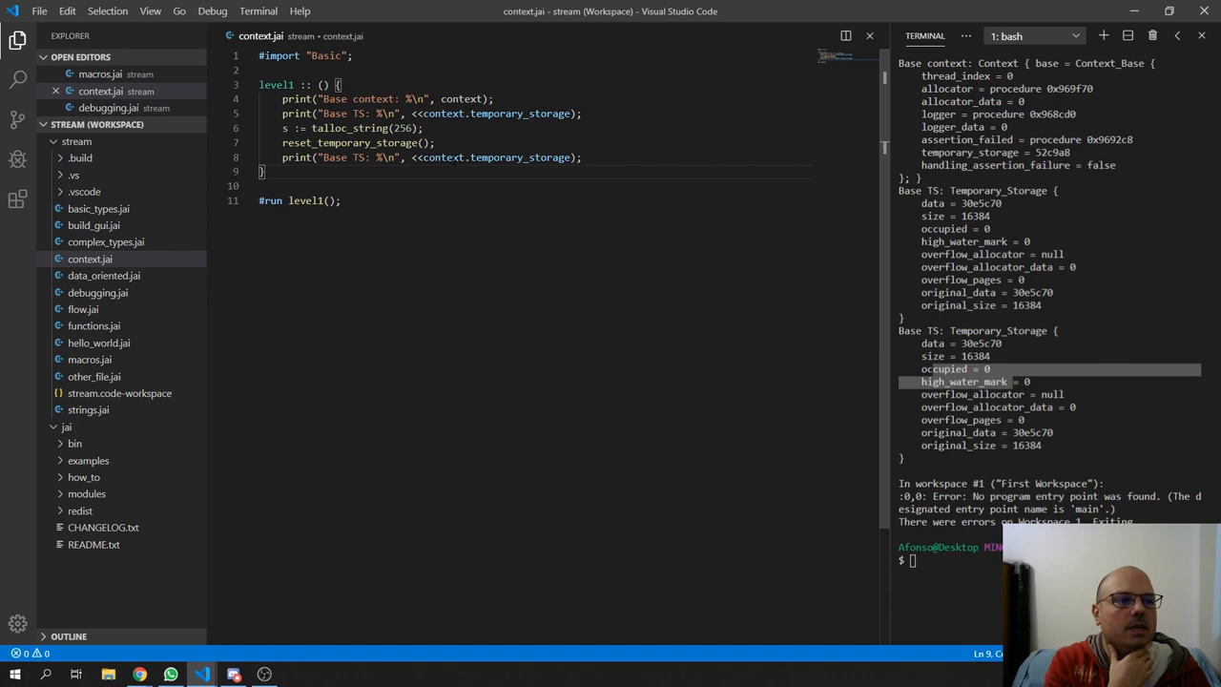
pyautogui.doubleClick(350, 142)
pyautogui.write('l')
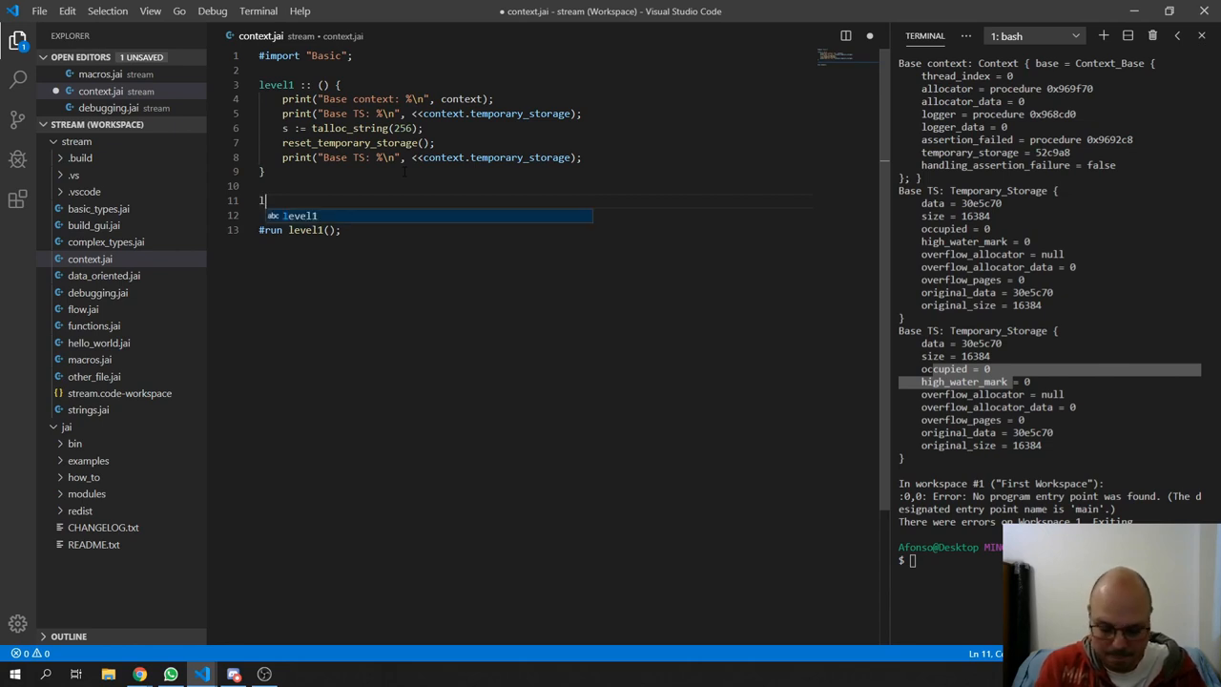
# - Define level2 :: () with a body printing "Base context: %\n" with context
pyautogui.write('evel2 :: () {')
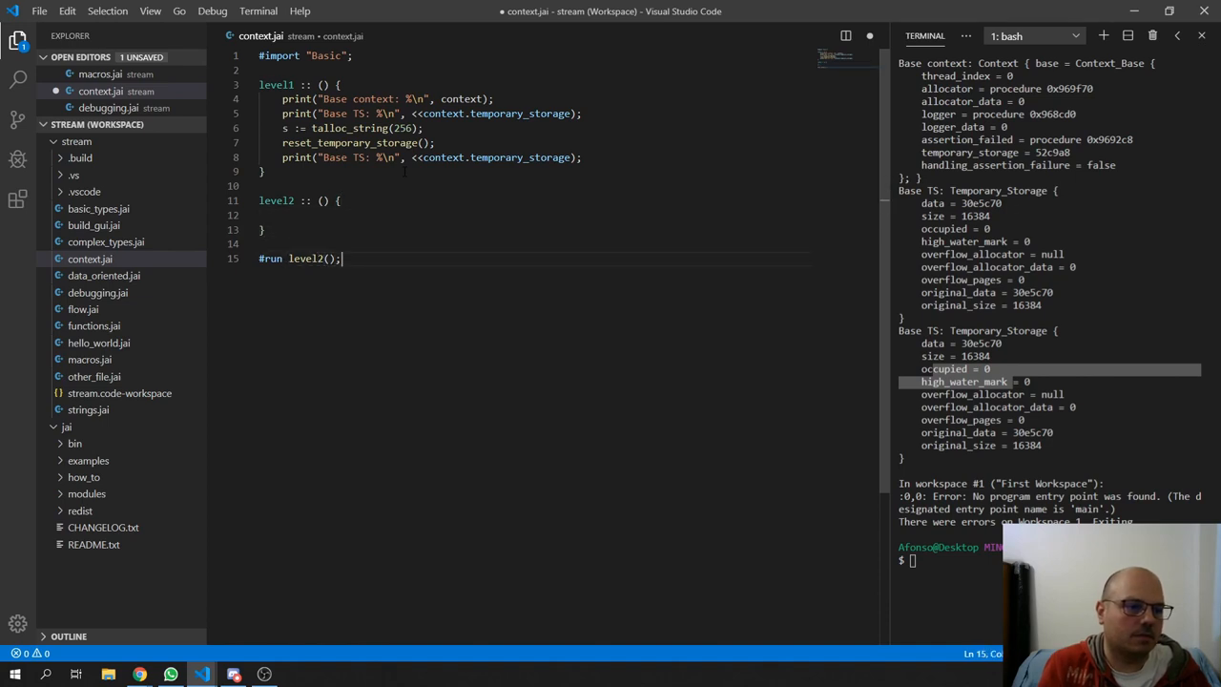
pyautogui.click(340, 215)
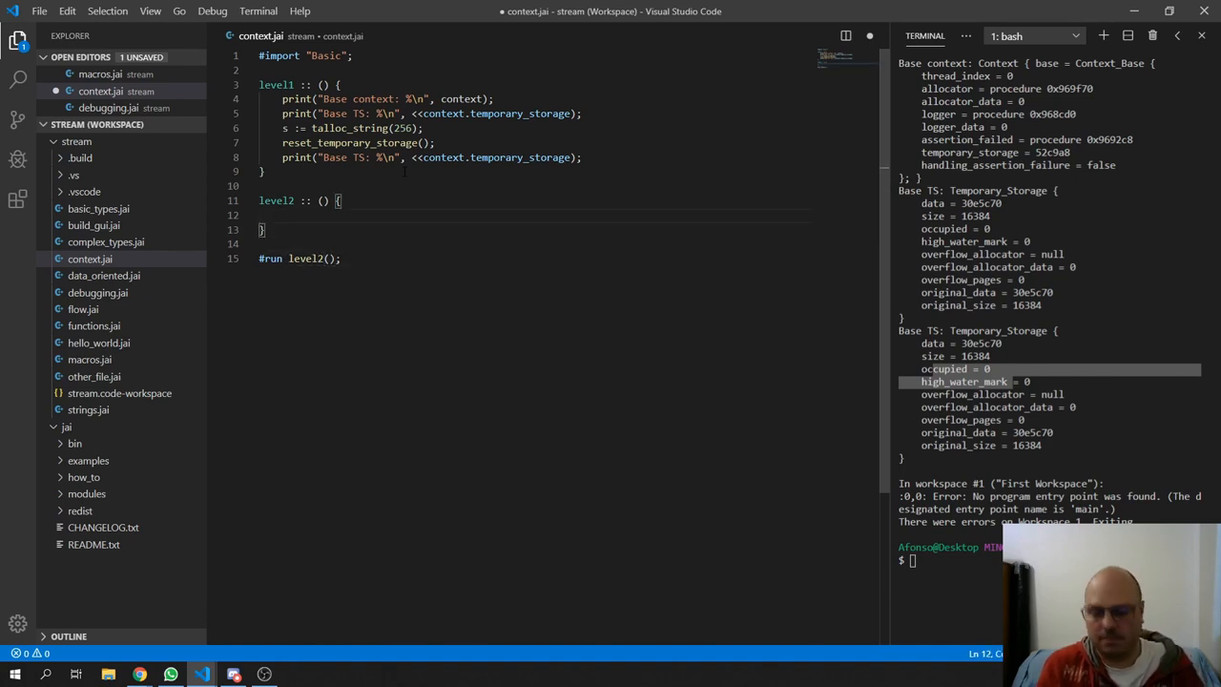
pyautogui.write('print("Base context:')
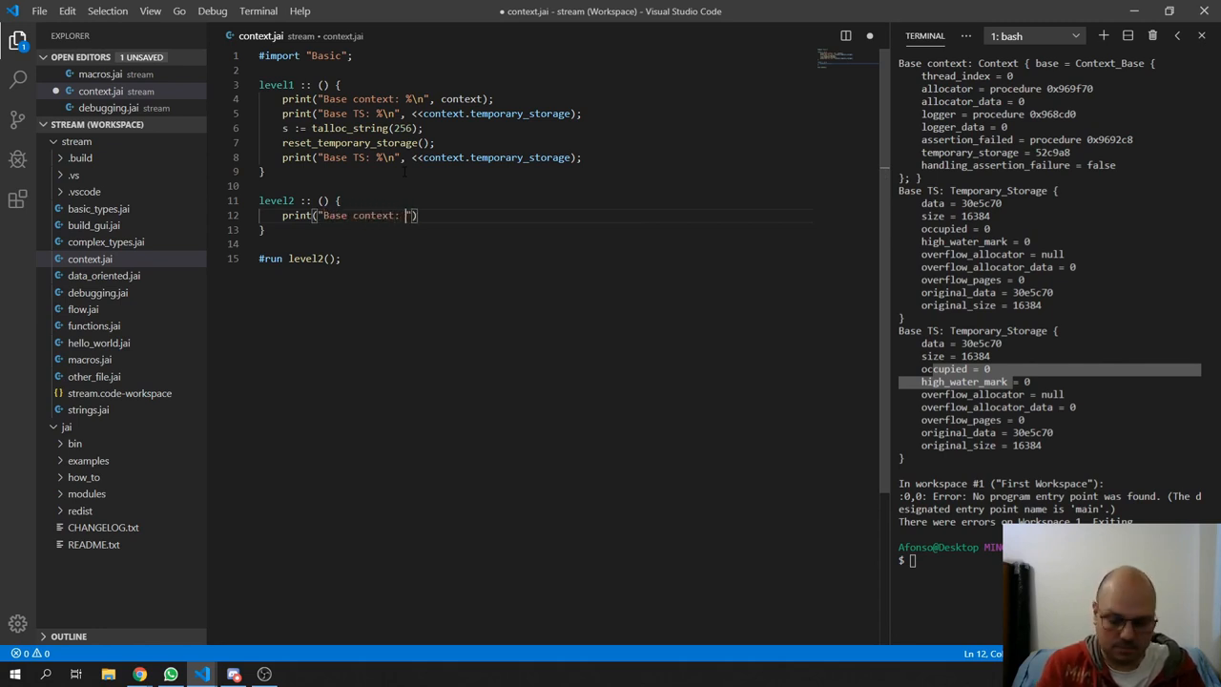
pyautogui.write('%\\n')
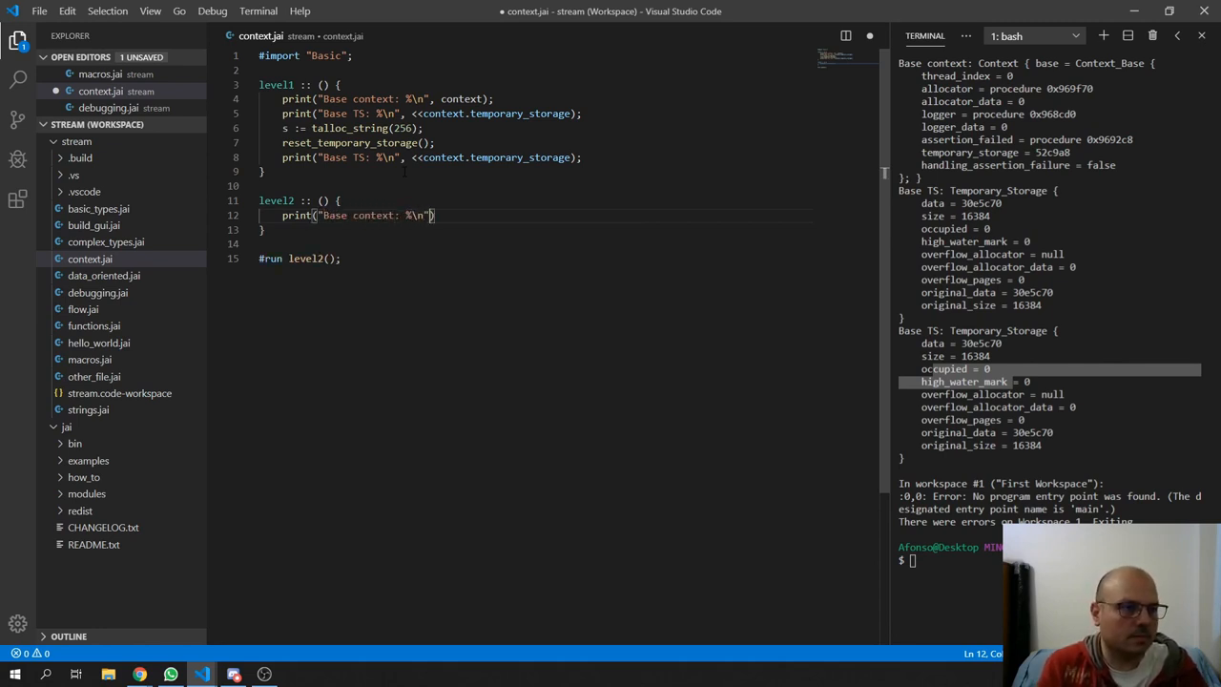
pyautogui.write(', conte')
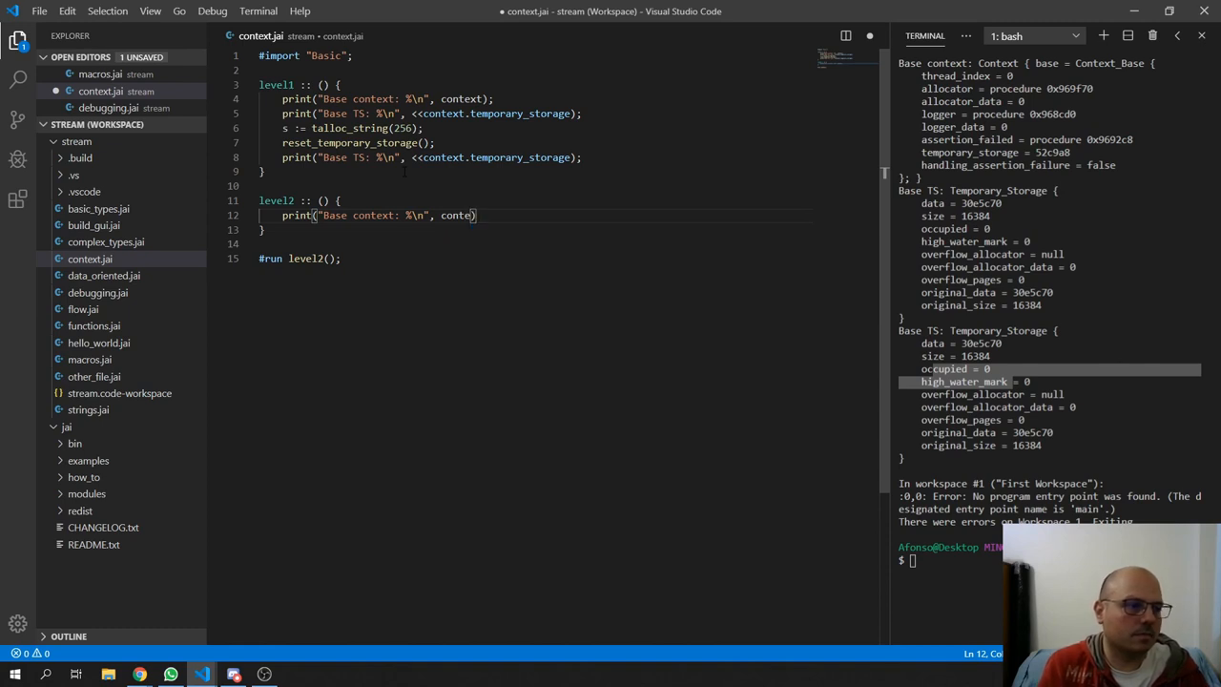
pyautogui.write('xt);')
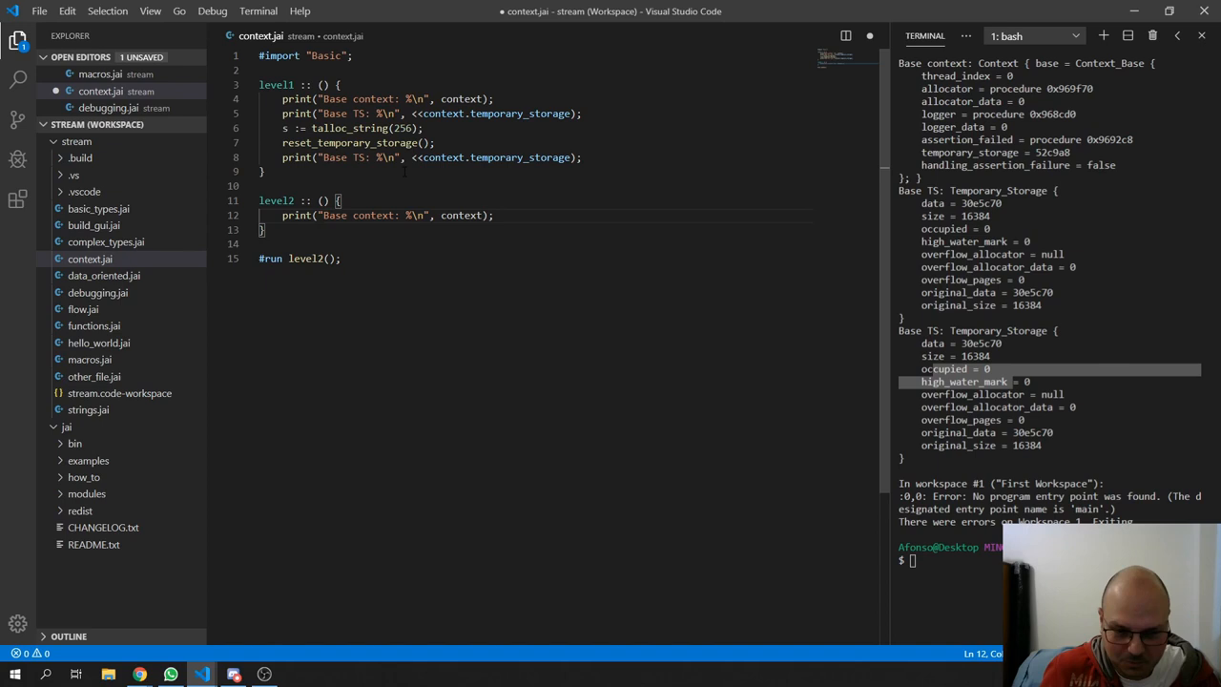
pyautogui.press('Enter')
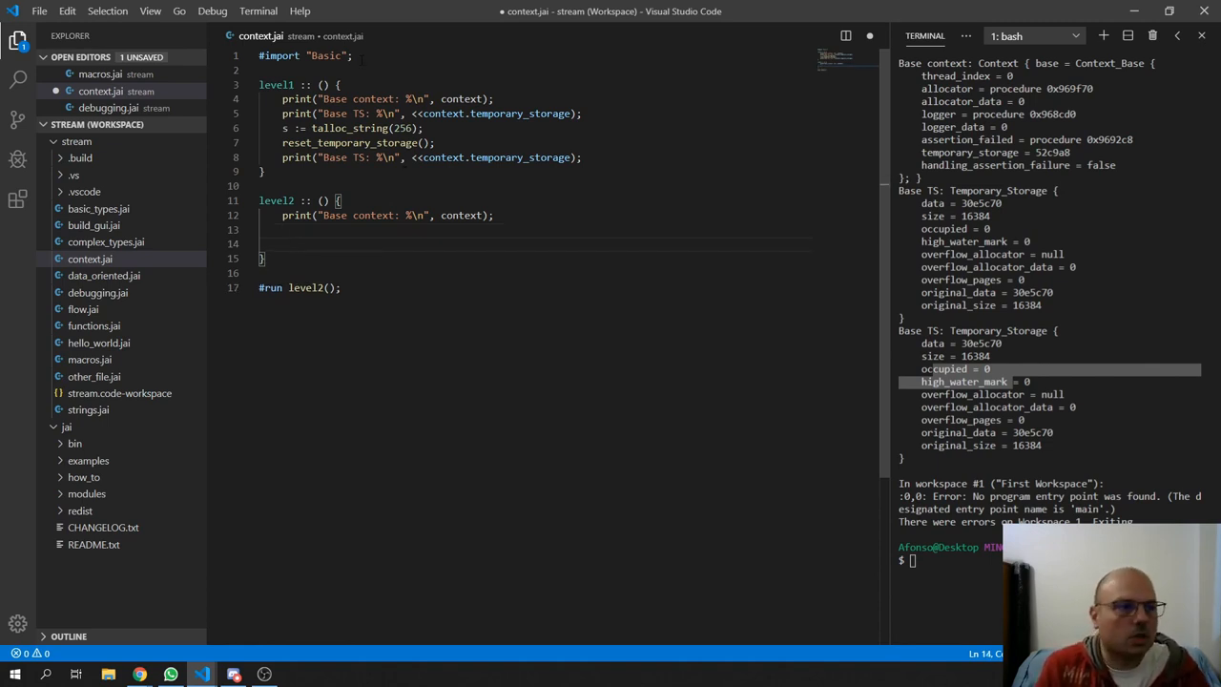
# - Add #import "Thread"; beneath the Basic import
pyautogui.write('#import "Thread";')
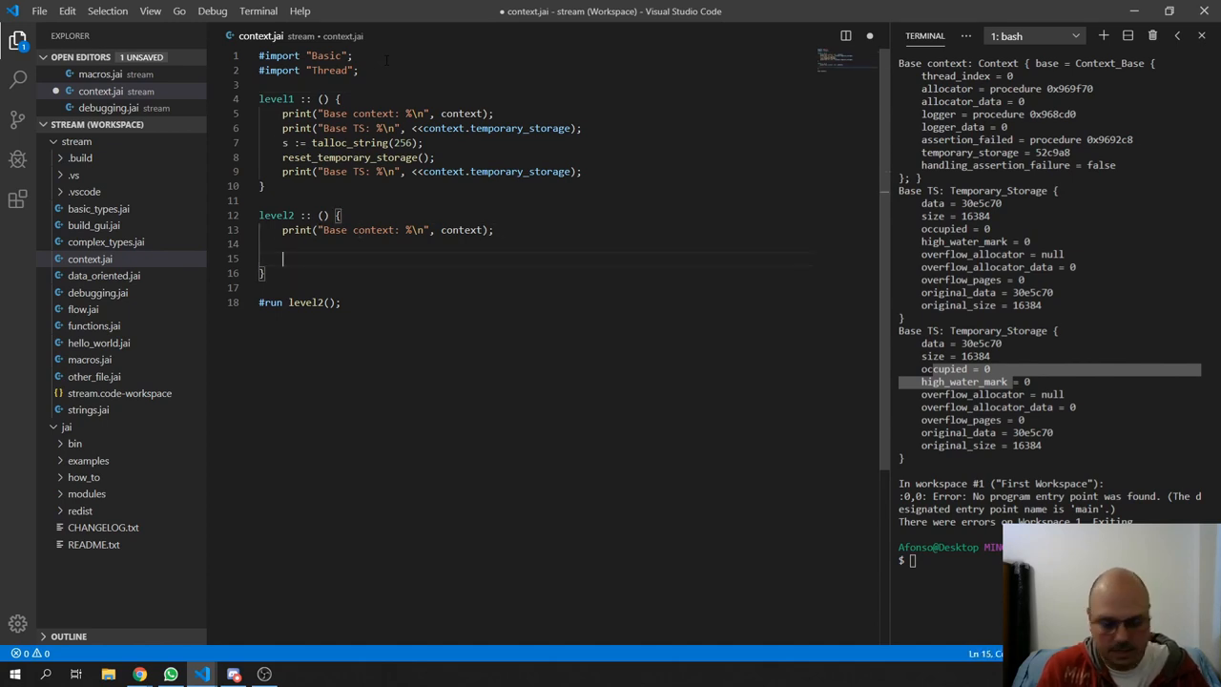
# - Create thread := thread_create(thread_func) and define thread_func (thread: *Thread) -> s64 printing context
pyautogui.write('thread :=')
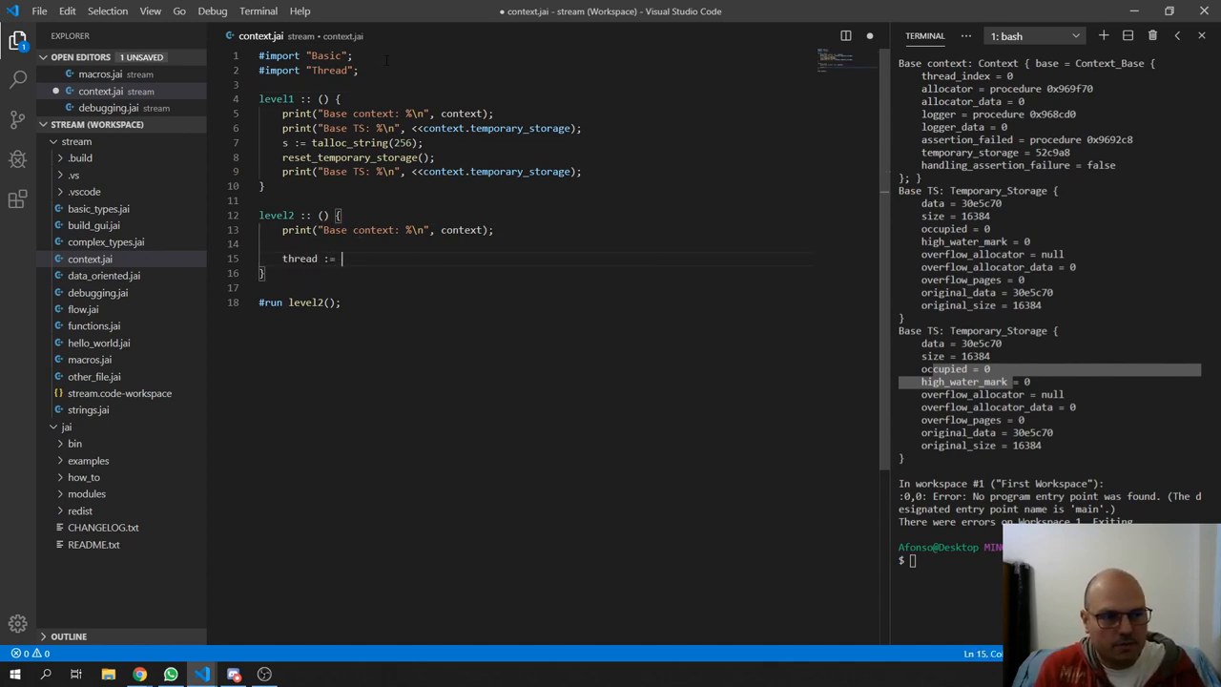
pyautogui.write('thread_c')
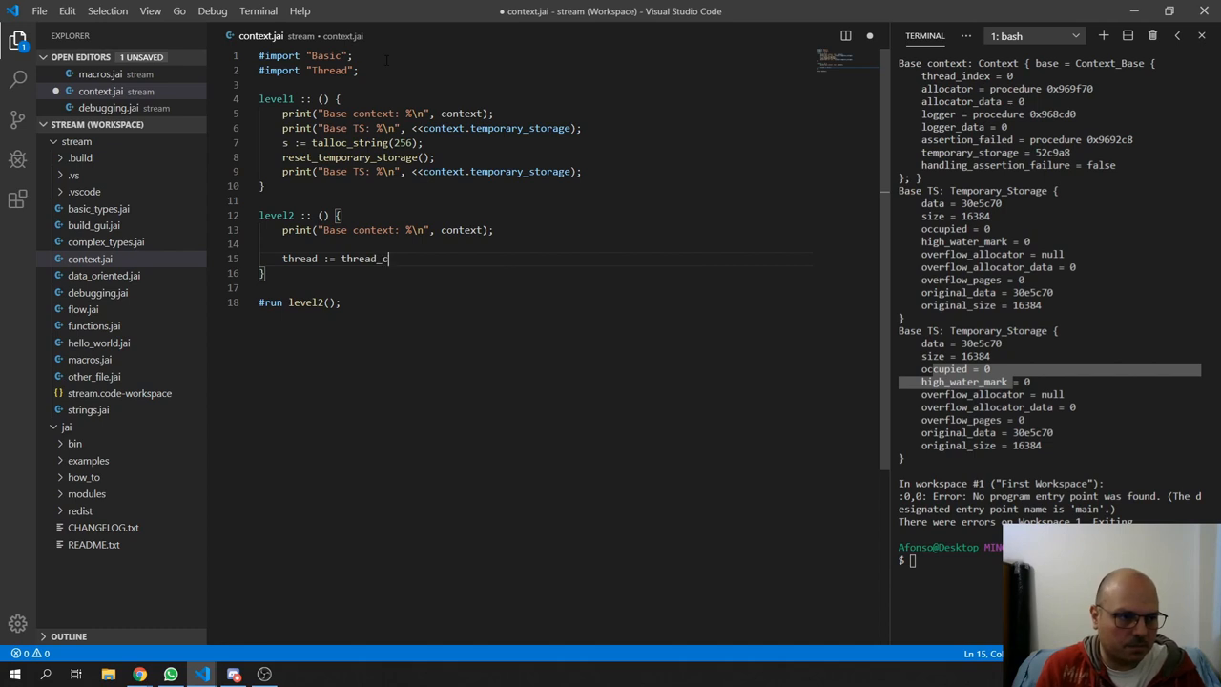
pyautogui.write('reate()')
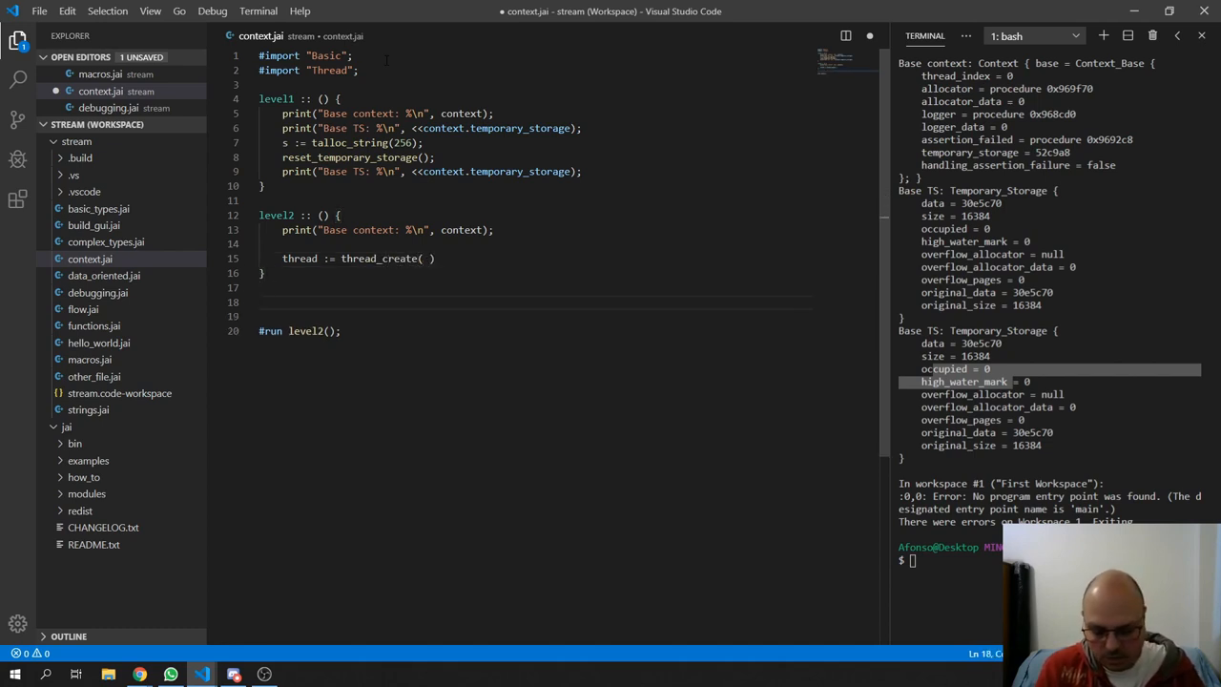
pyautogui.write('th')
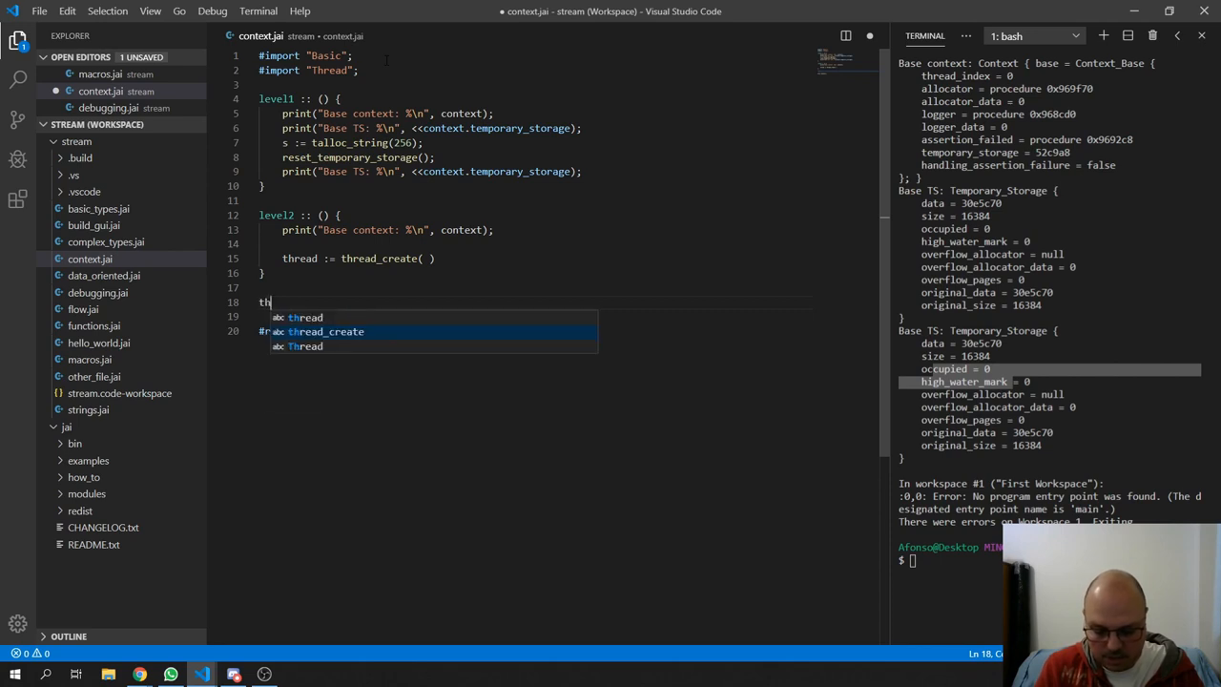
pyautogui.write('read_func :: ( thread : &')
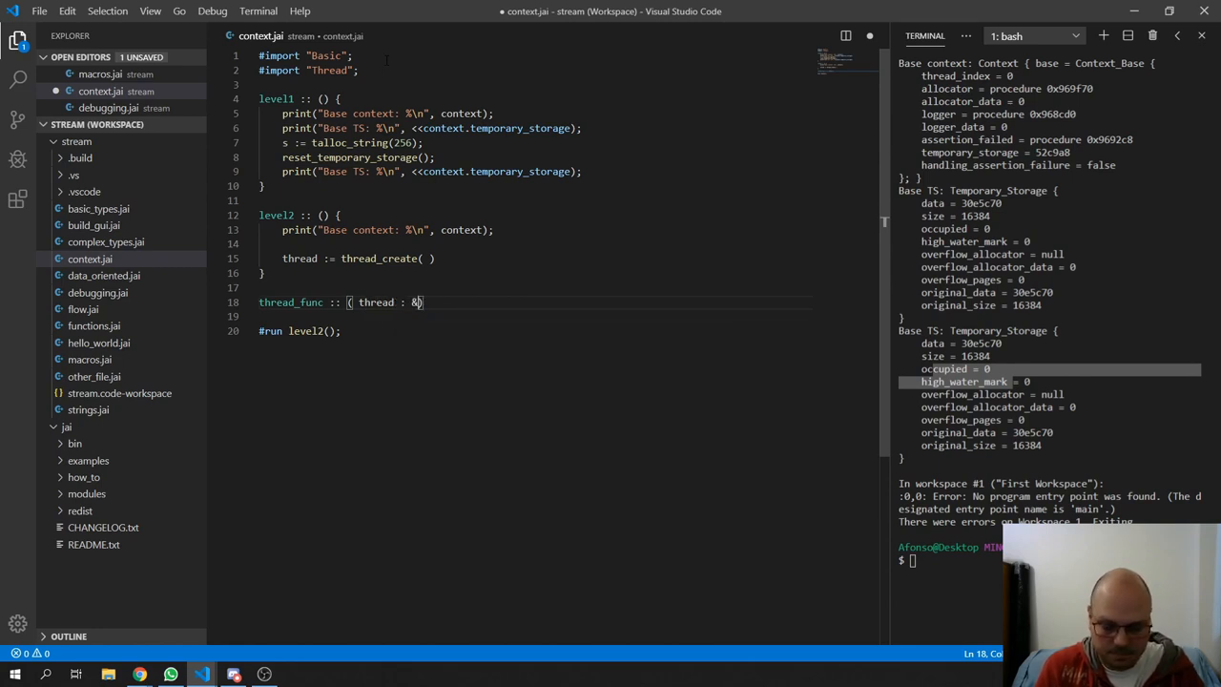
pyautogui.write('Thread')
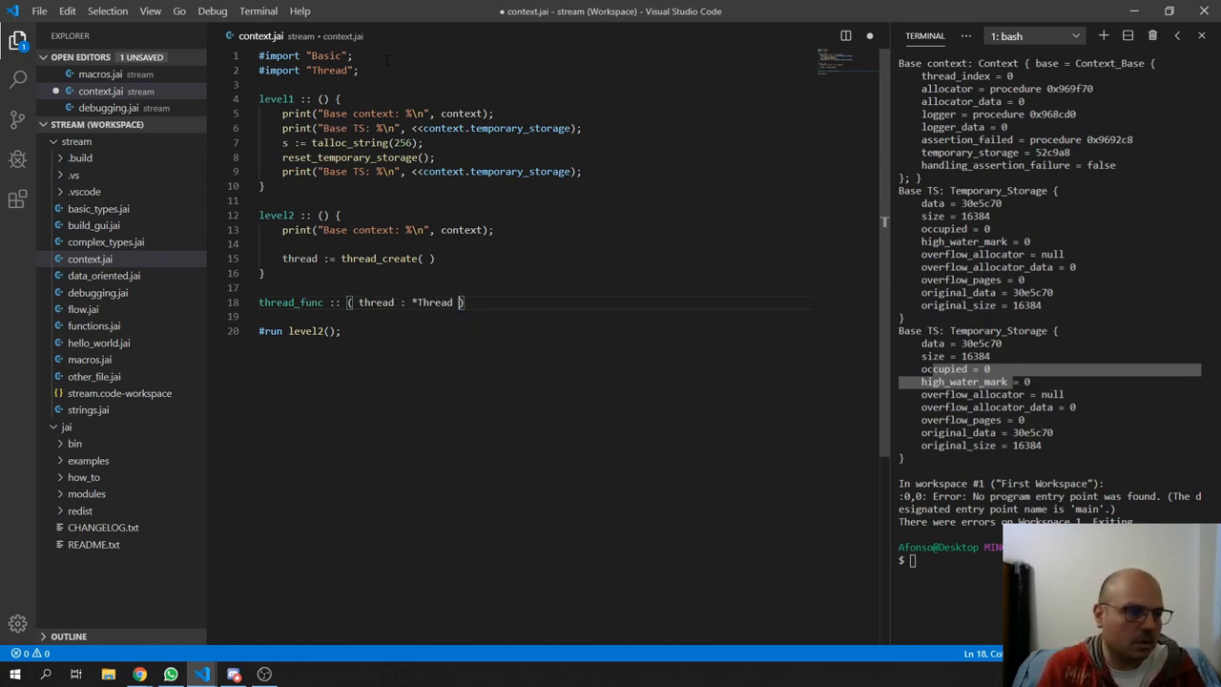
pyautogui.write('-')
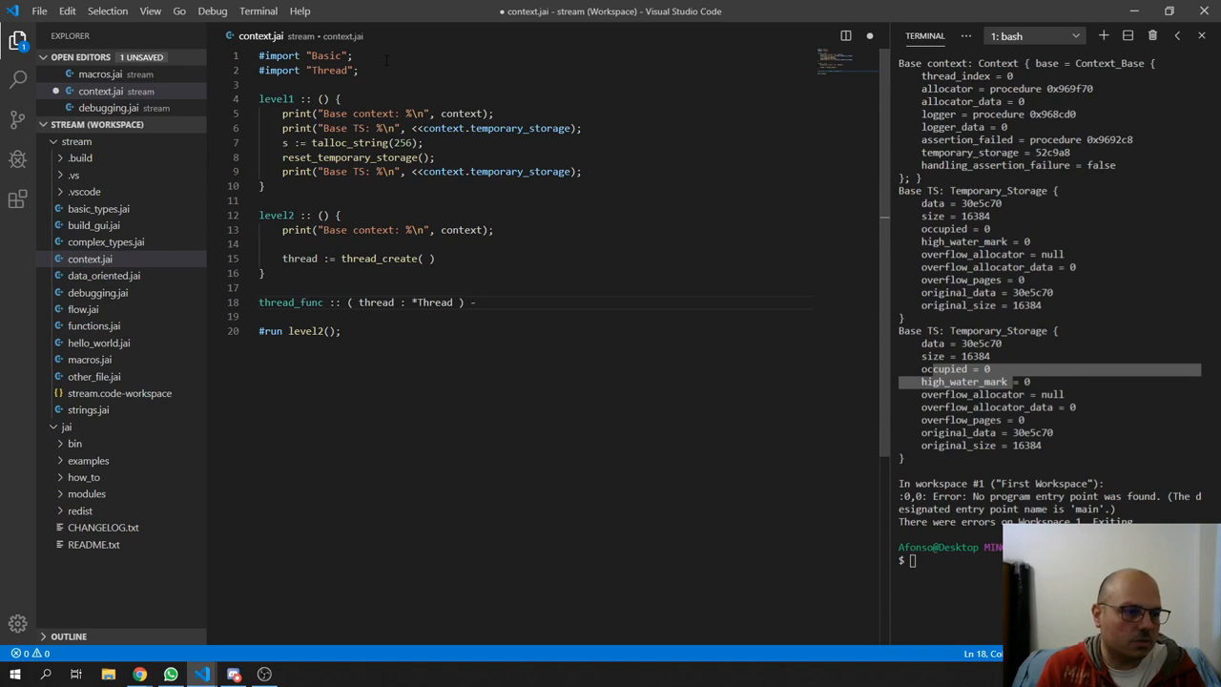
pyautogui.write('-> s64 {')
pyautogui.write('return 0;')
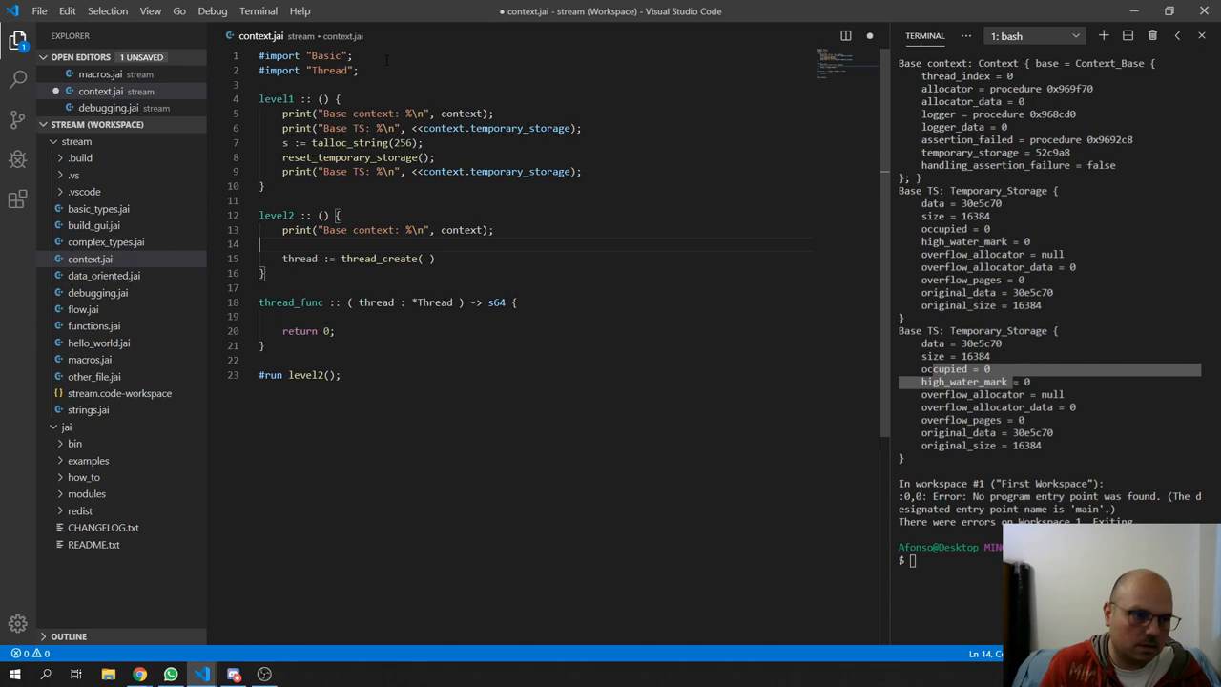
pyautogui.write('print("Base context: %\\n", context);')
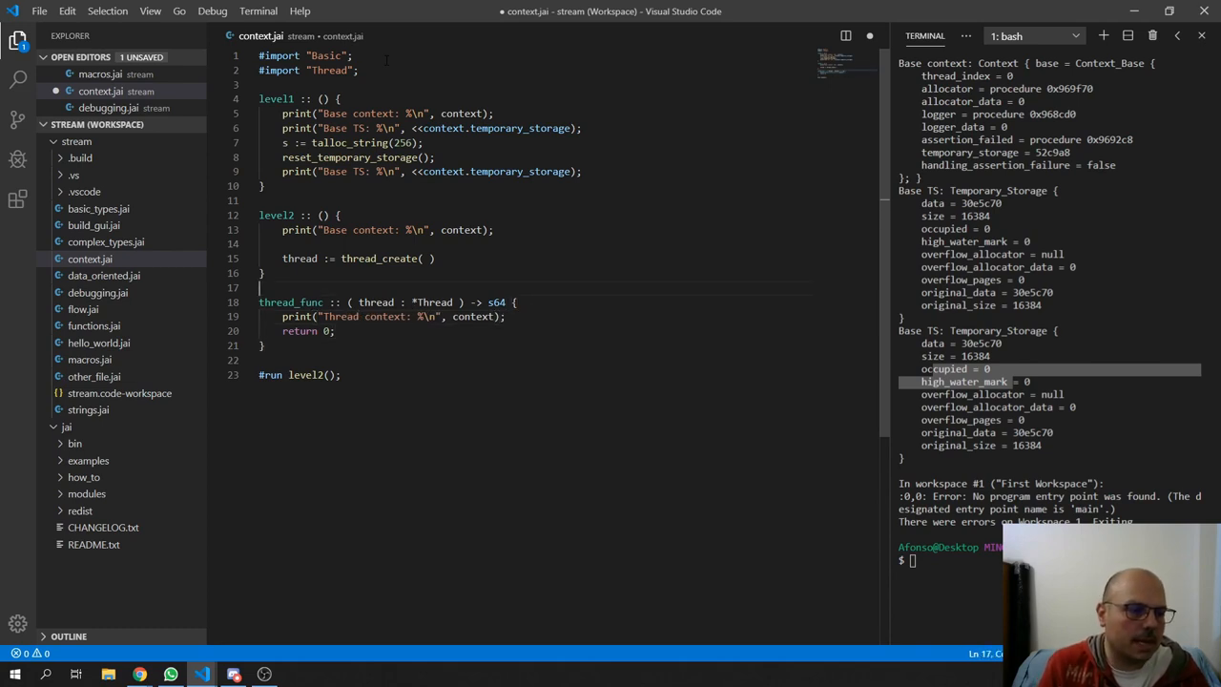
# - Add defer thread_destroy(thread); to level2 and begin the thread_start call
pyautogui.write('thread_func')
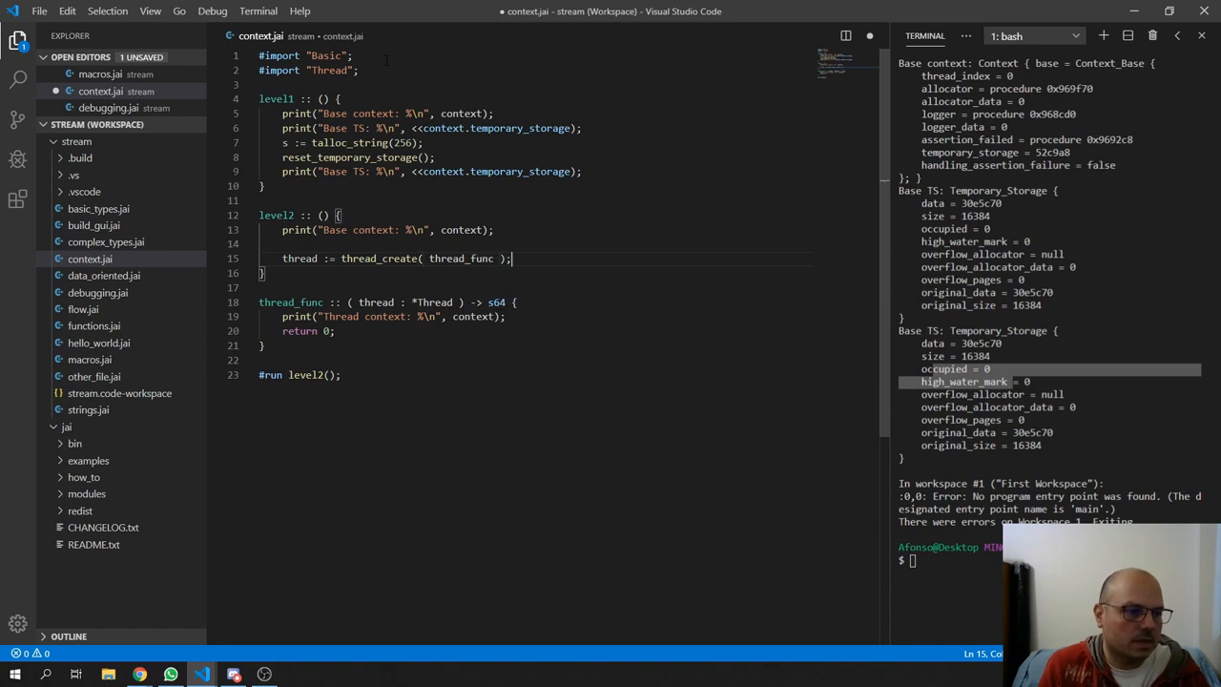
pyautogui.write('defer thread_destroy(')
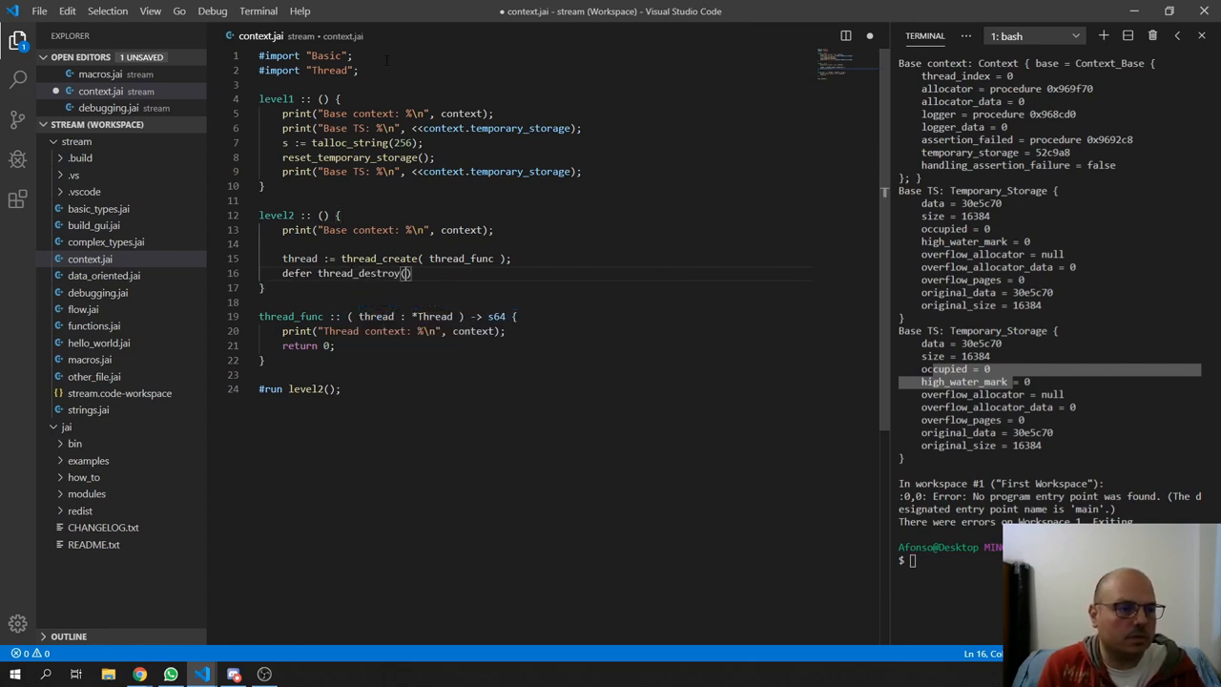
pyautogui.write('thread')
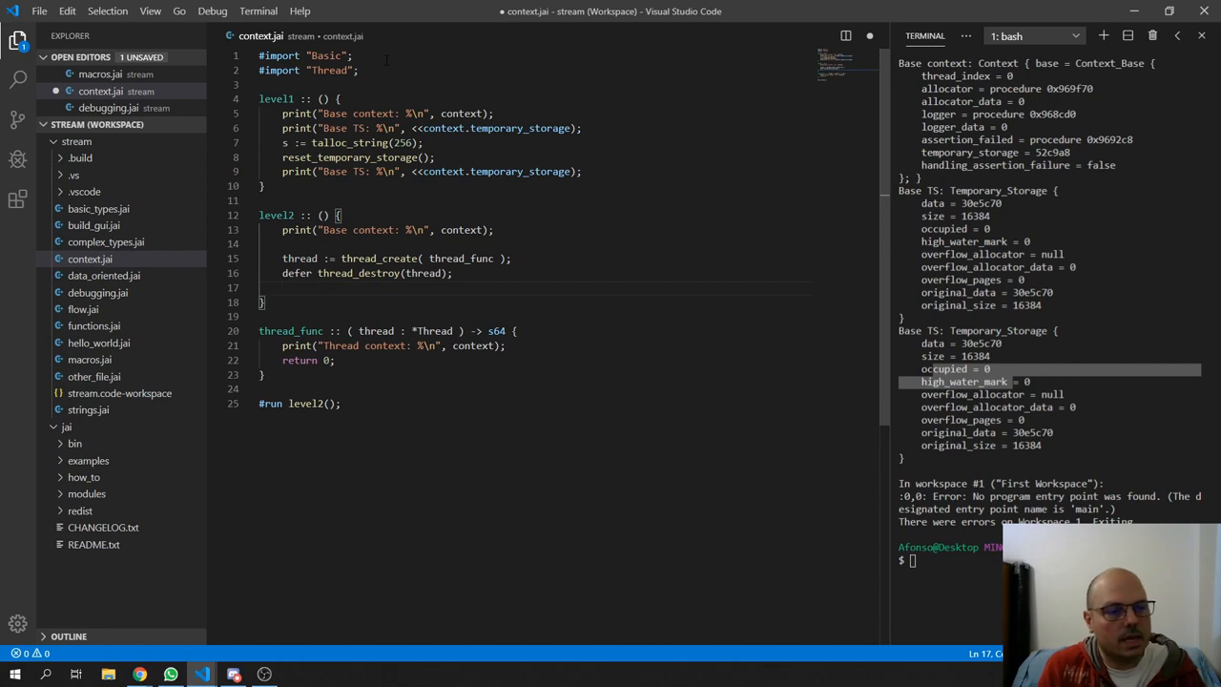
pyautogui.write('t')
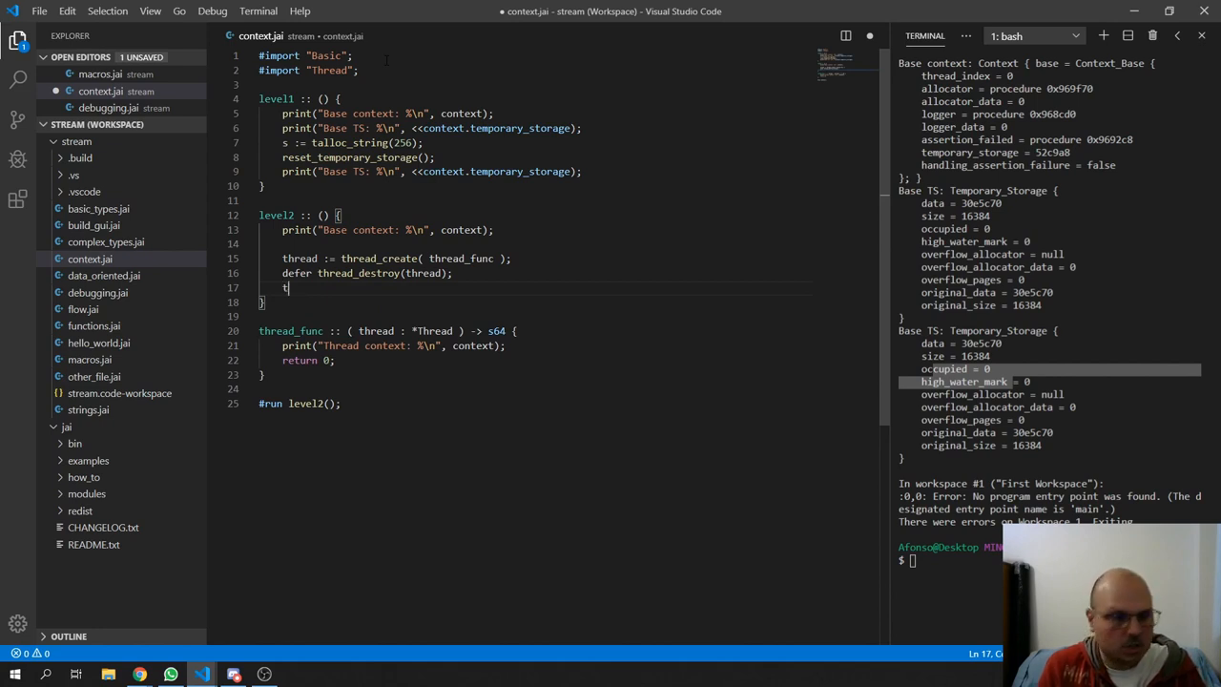
pyautogui.write('thread_start(thread);')
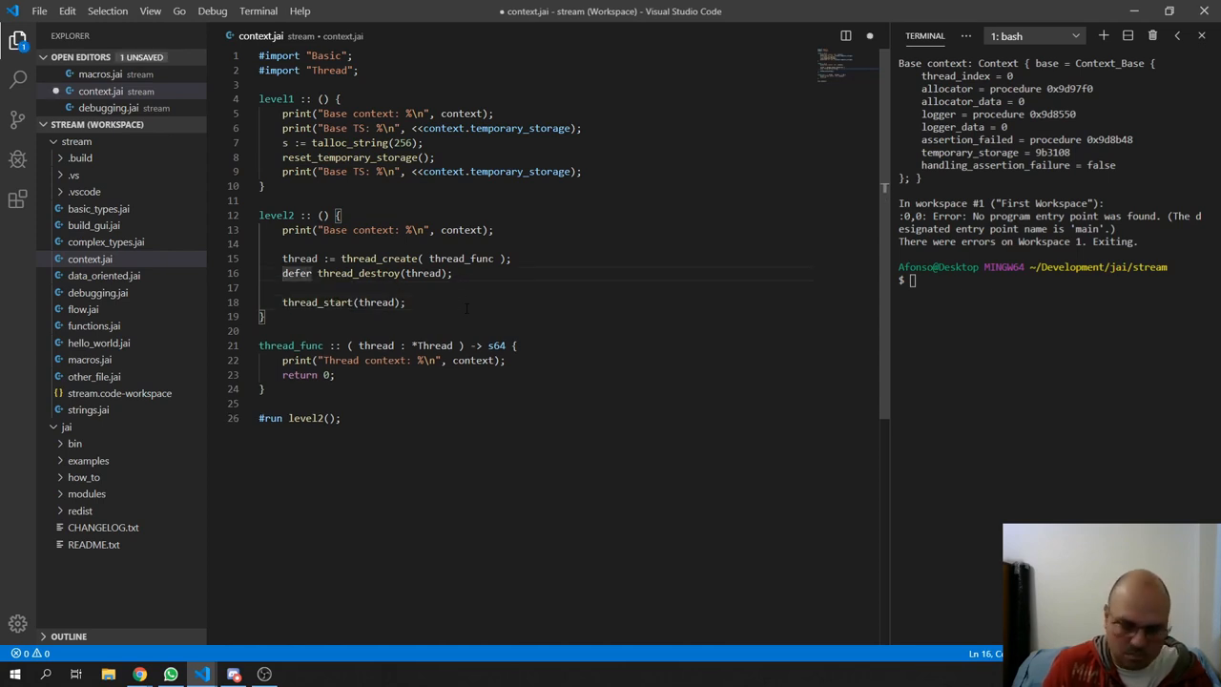
# - Rerun clear;jai context.jai, which fails with a stalled Bytecode_Thread compiler error
pyautogui.write('clear;jai context.jai')
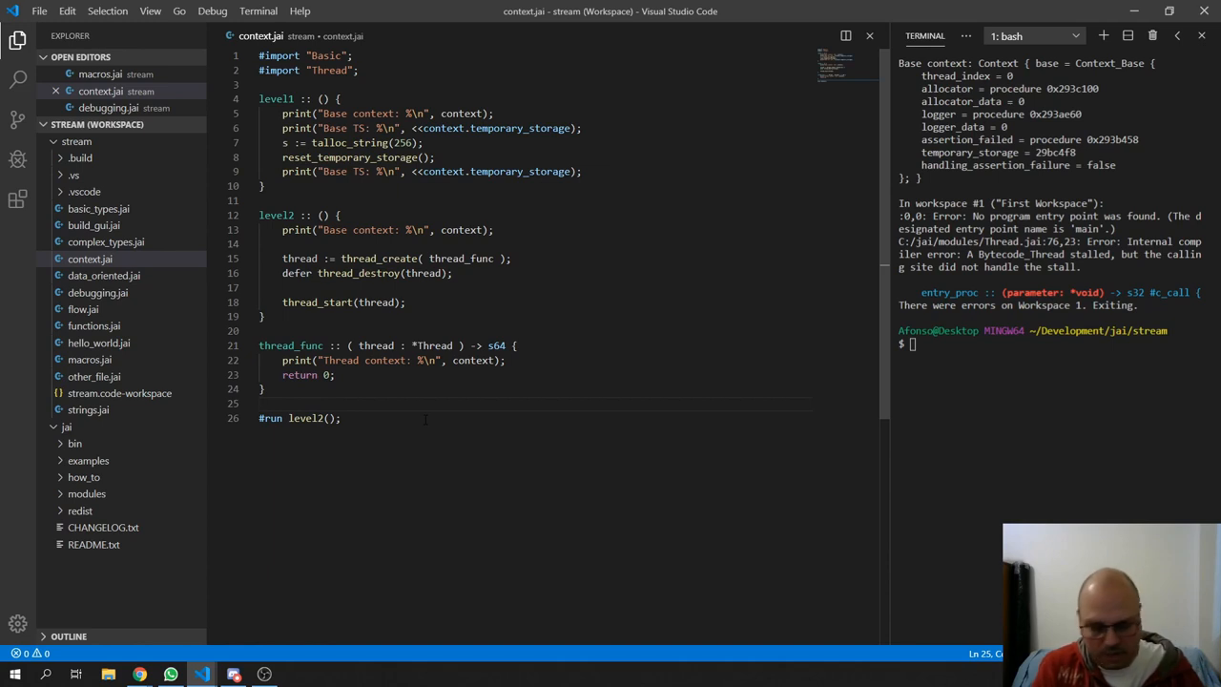
# - Add a main procedure calling level2, and insert thread_destroy(thread); after thread_create
pyautogui.write('m')
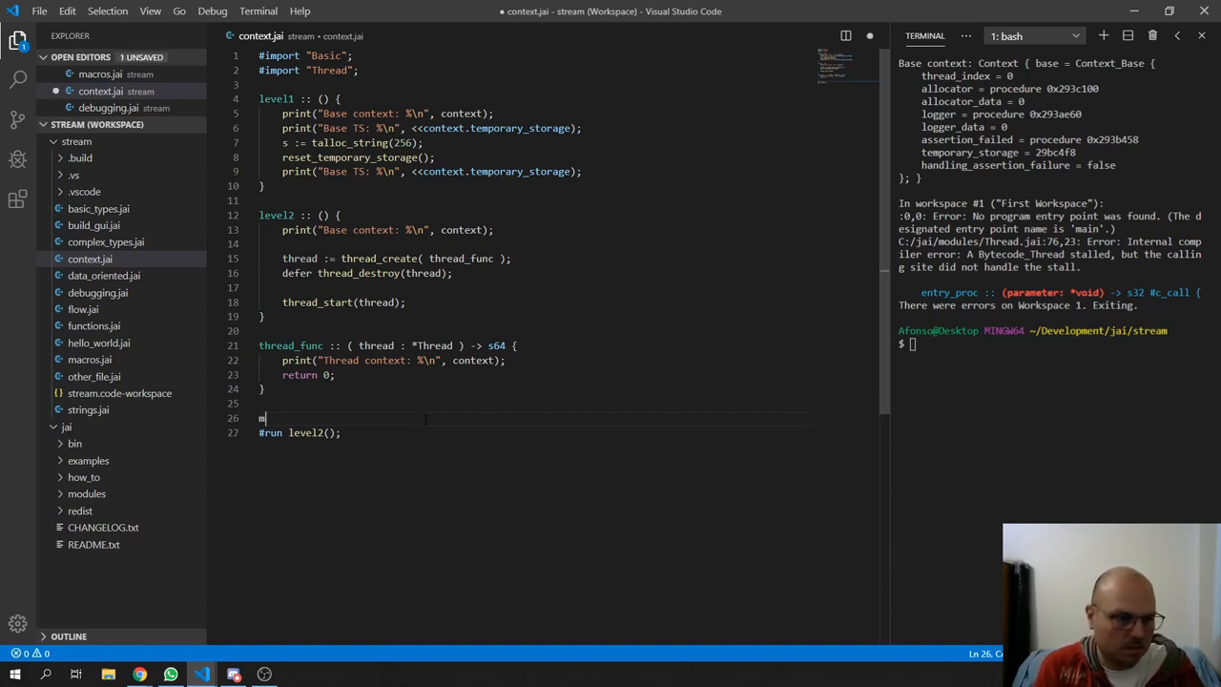
pyautogui.write('ain :: () {')
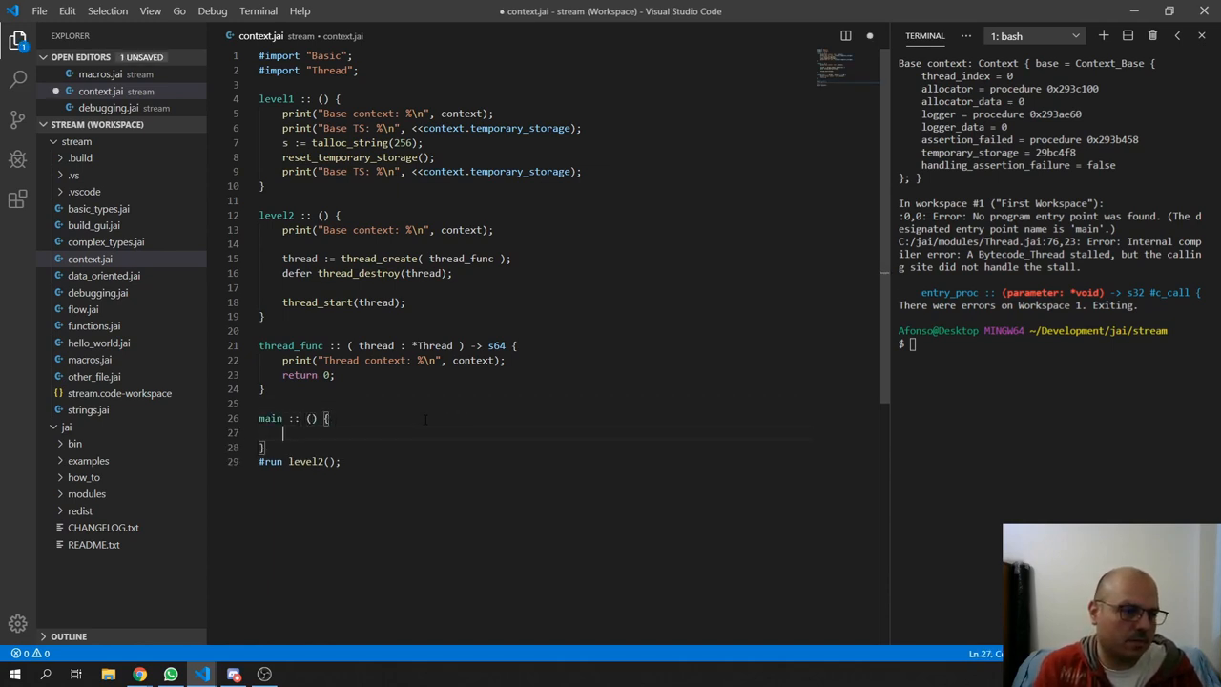
pyautogui.write('level2();')
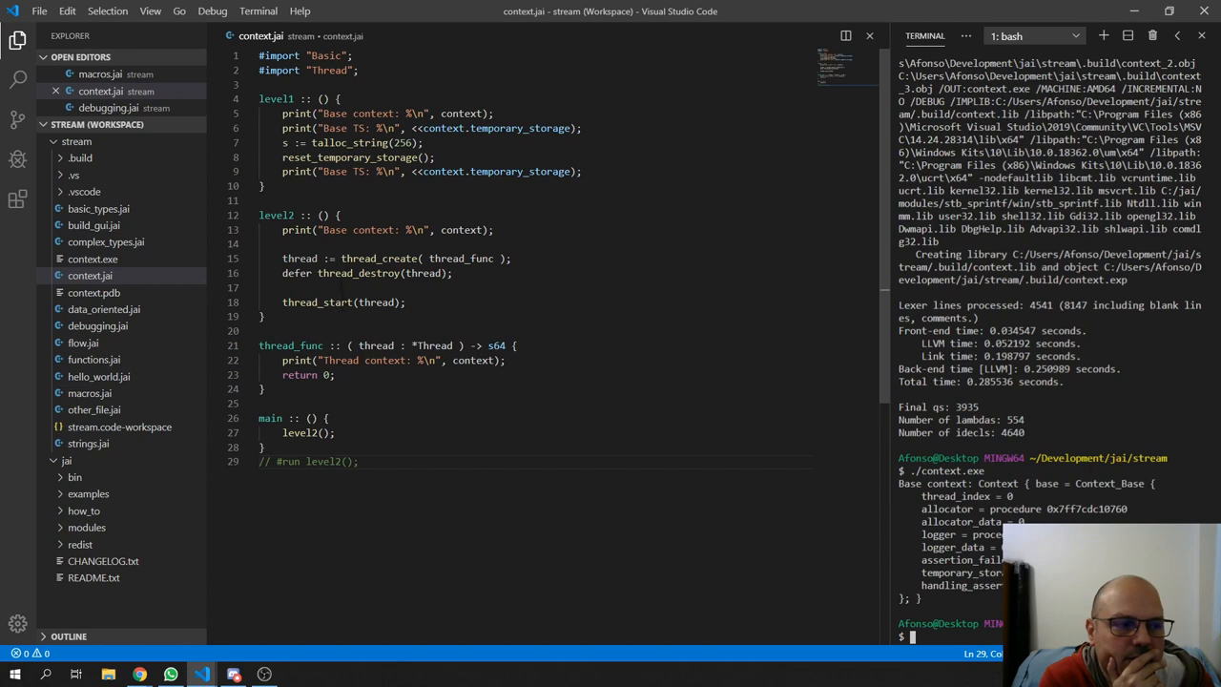
pyautogui.doubleClick(359, 273)
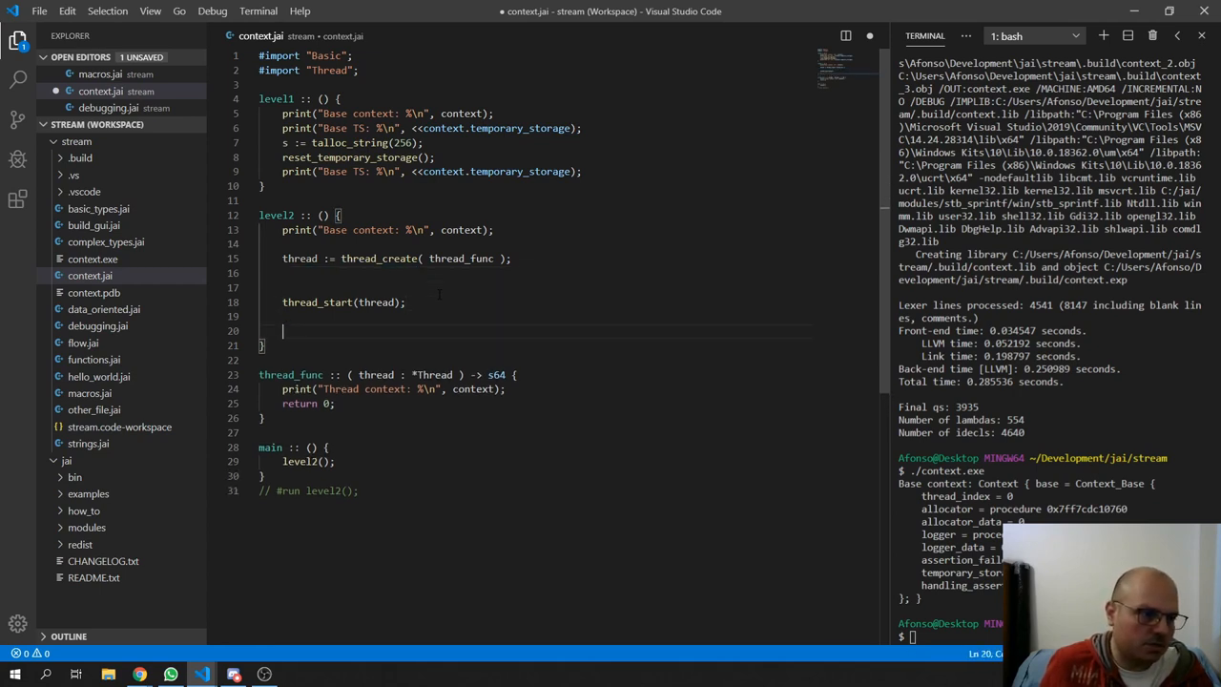
pyautogui.write('thread_destroy(thread);')
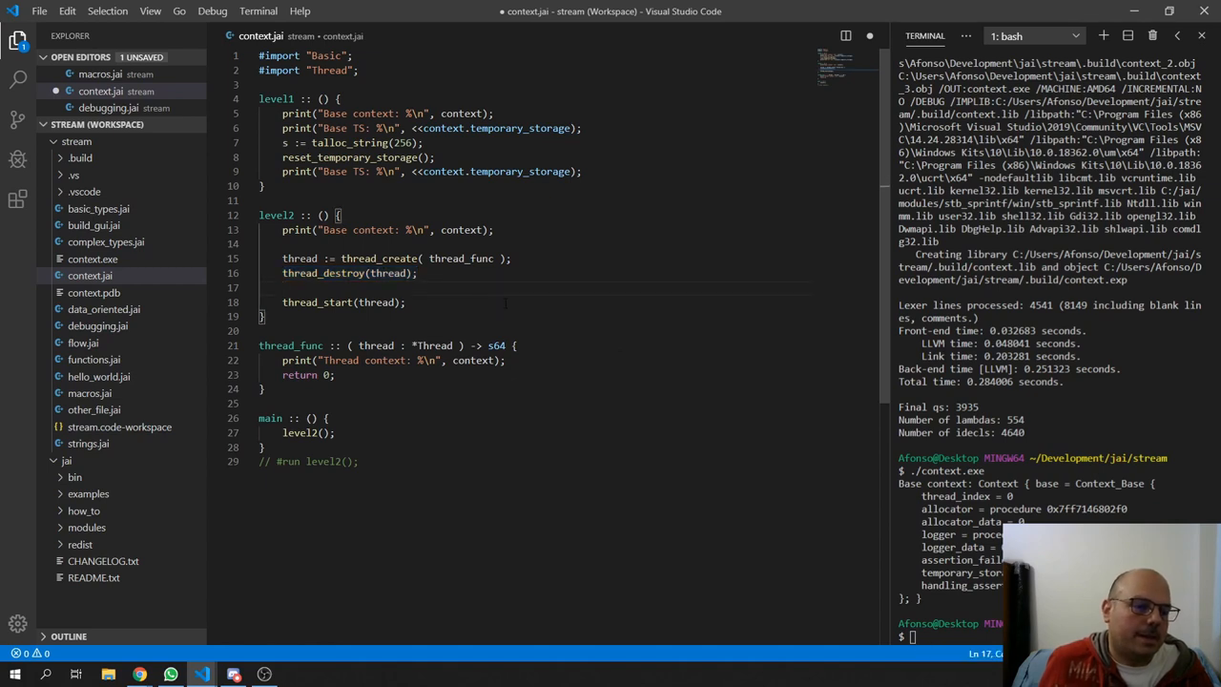
# - In level2, wait with while !thread_is_done(thread) { } and defer thread_destroy
pyautogui.press('Enter')
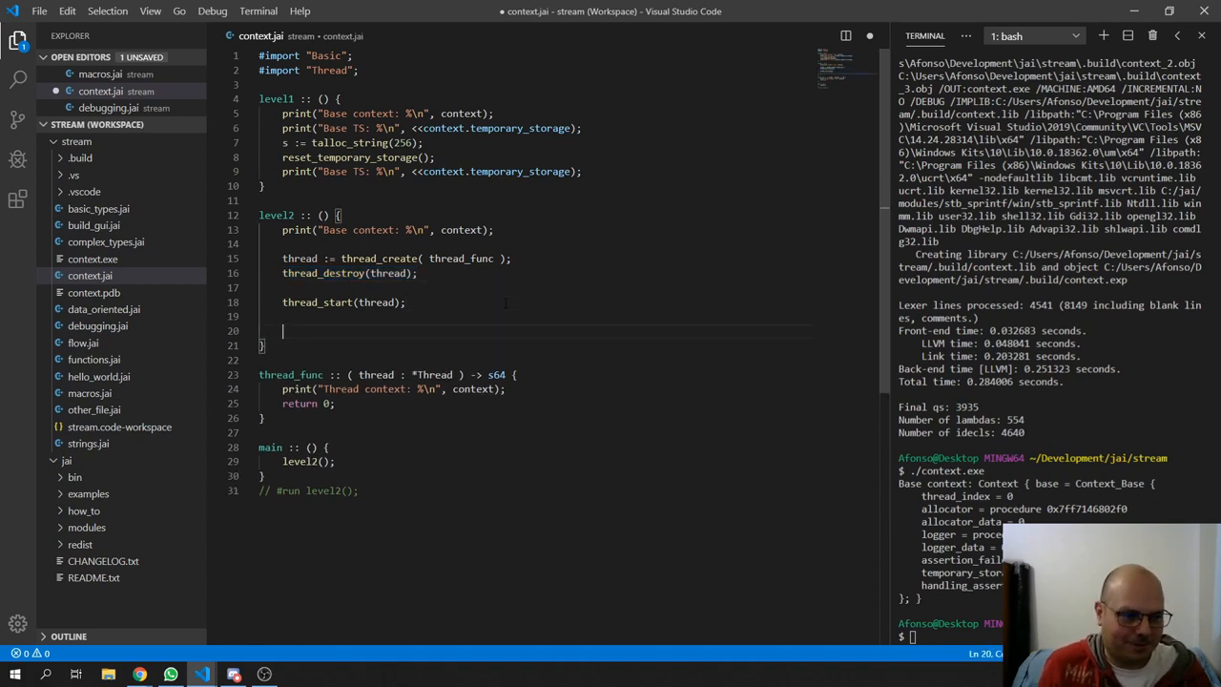
pyautogui.write('ehi')
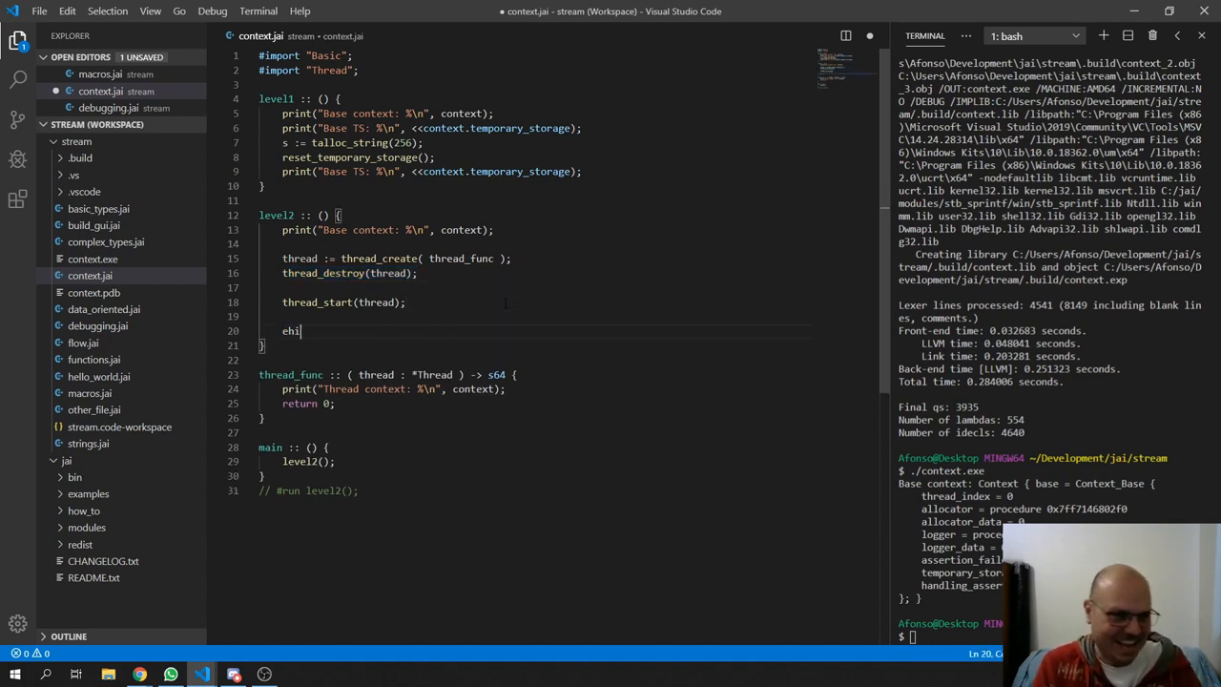
pyautogui.write('while')
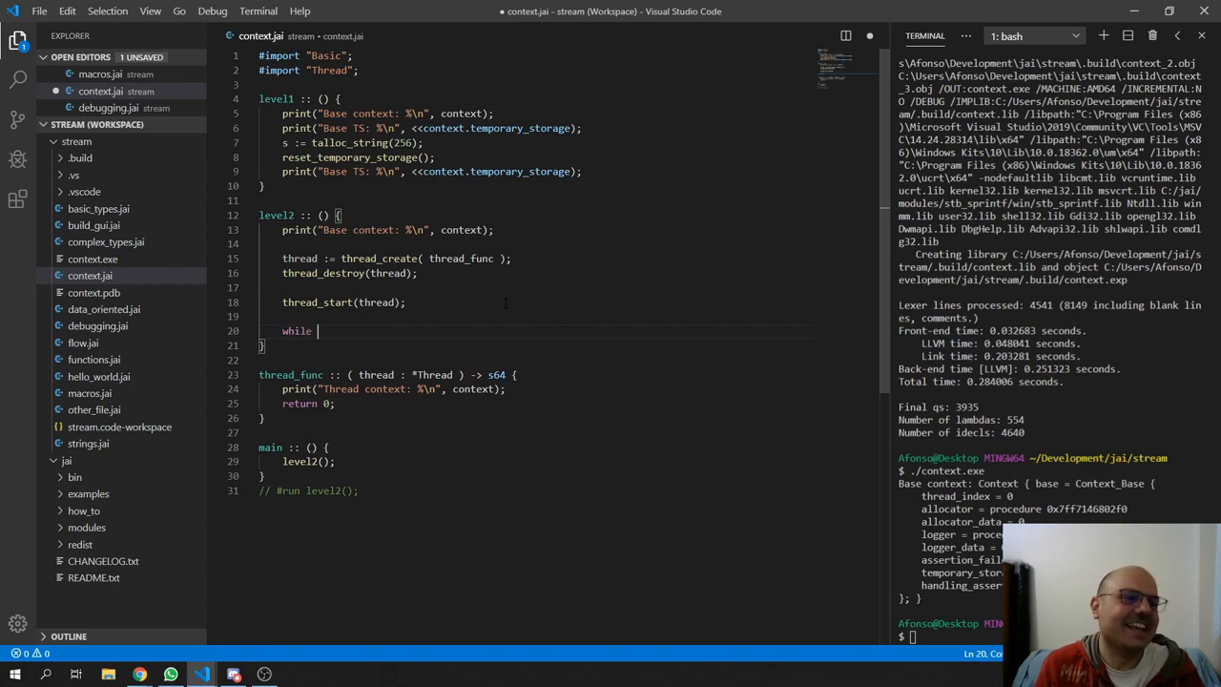
pyautogui.write('hre')
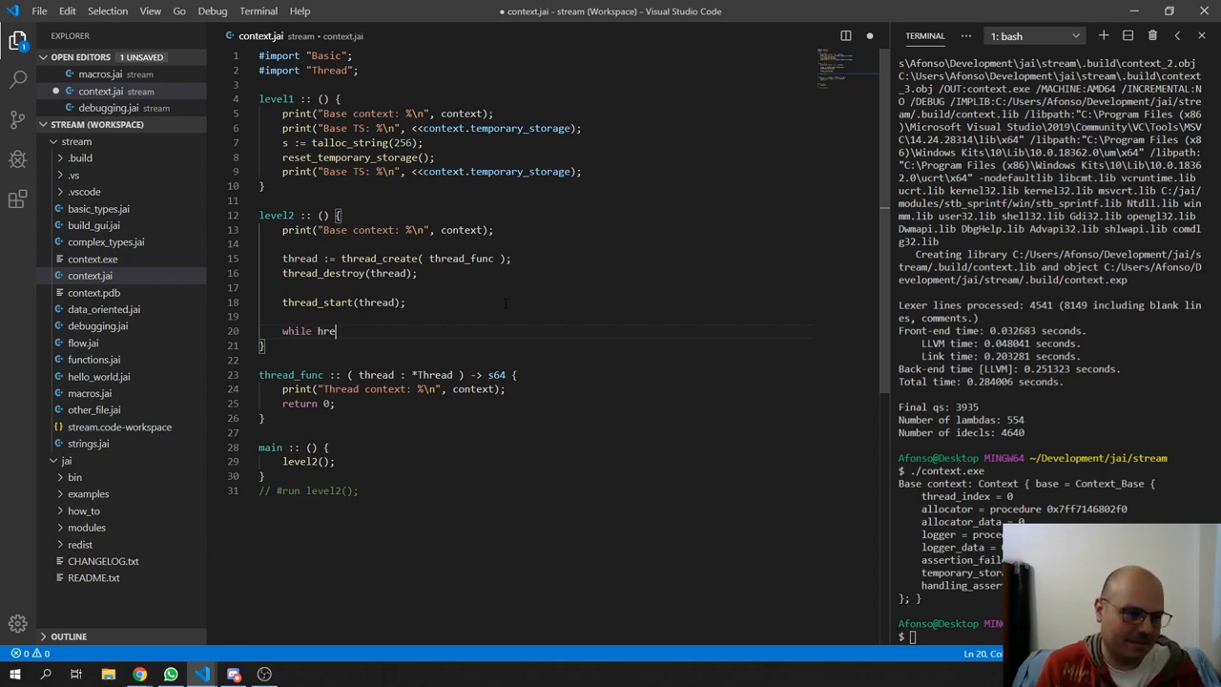
pyautogui.write('thread_id')
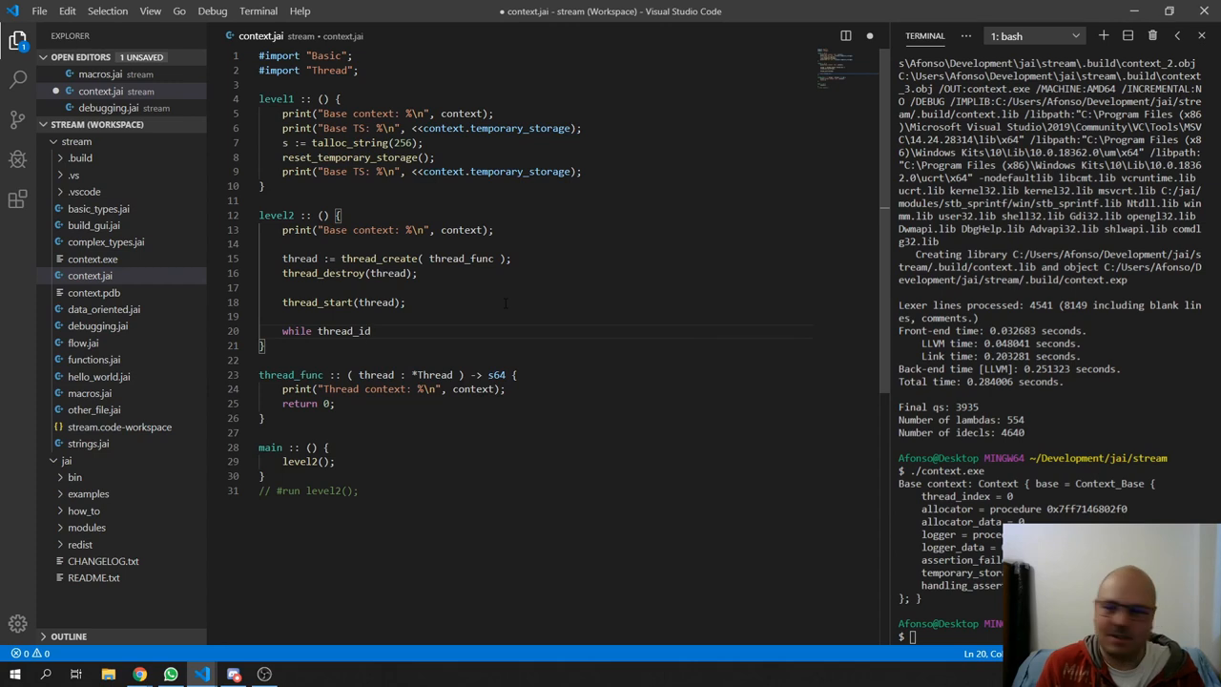
pyautogui.write('_is_done(thread')
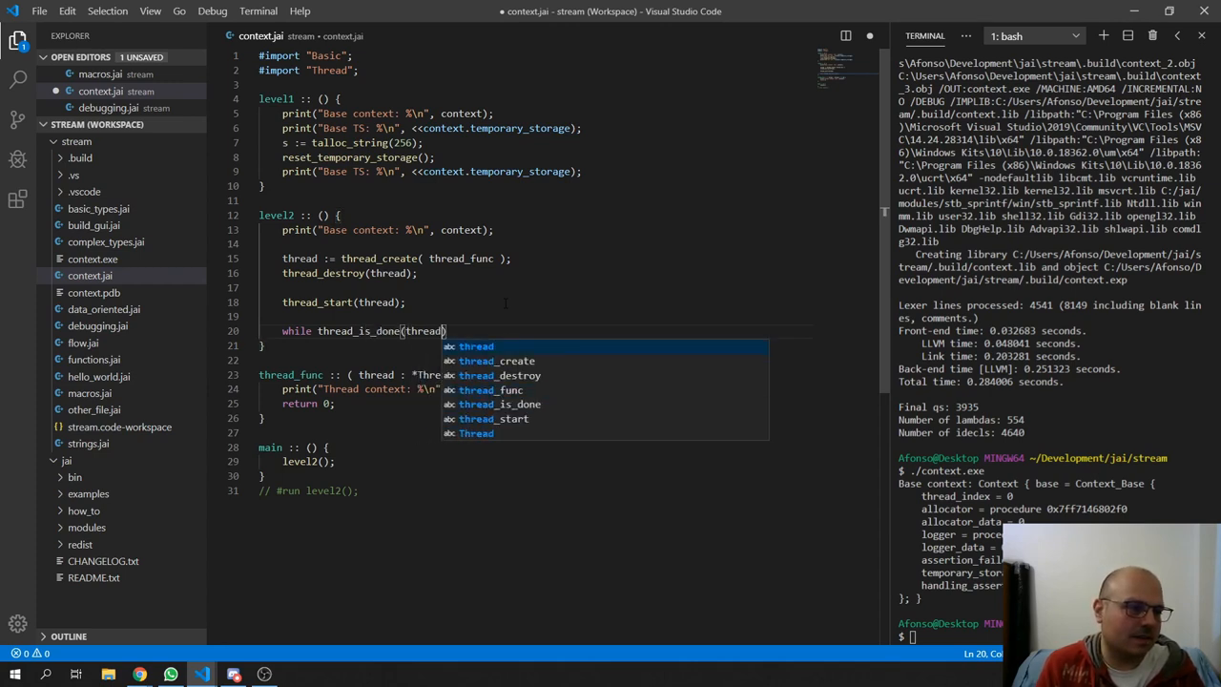
pyautogui.write('!')
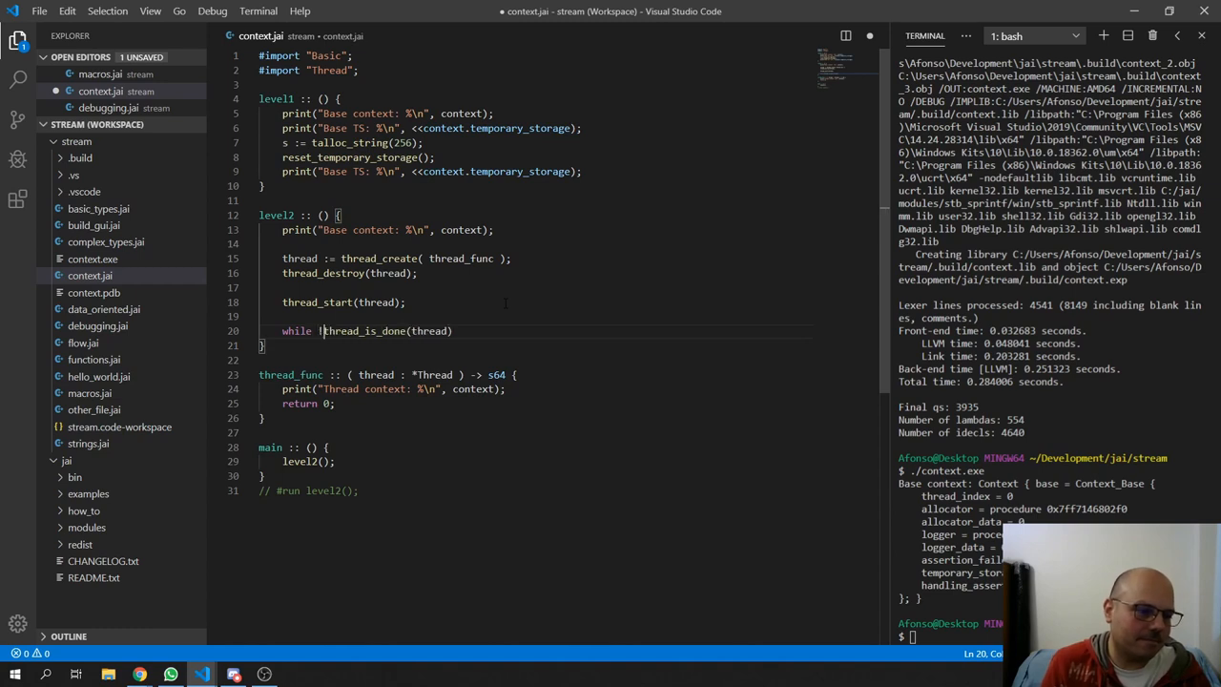
pyautogui.write('{')
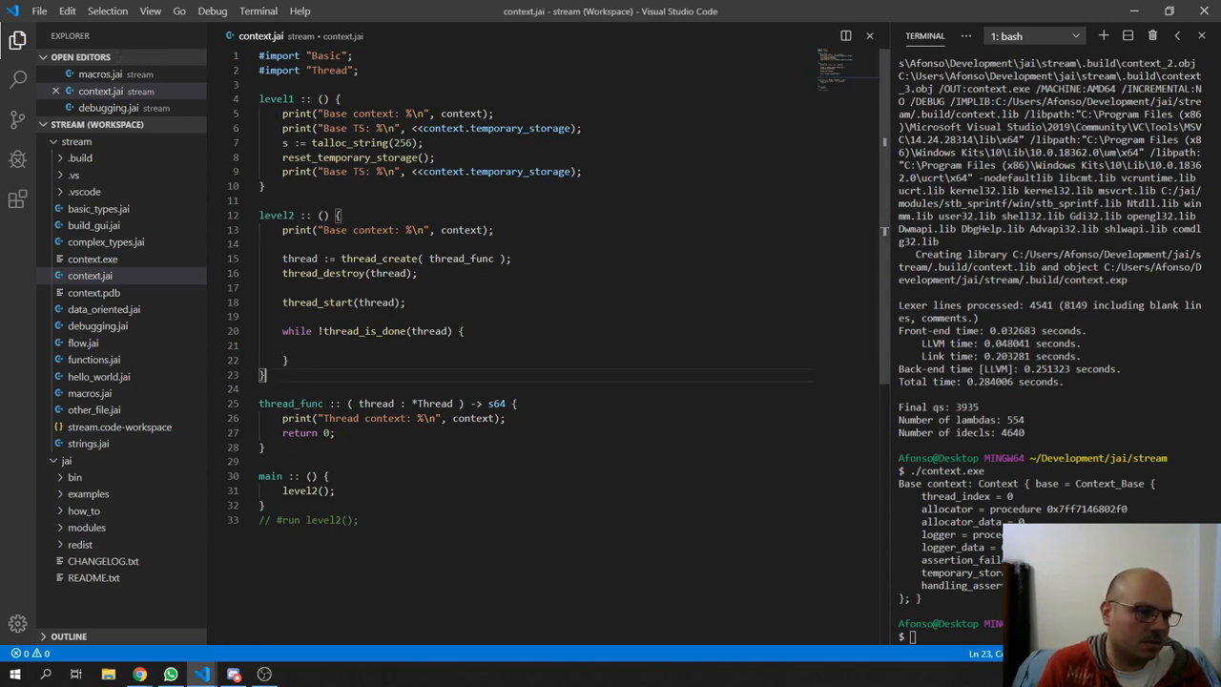
pyautogui.write('defer')
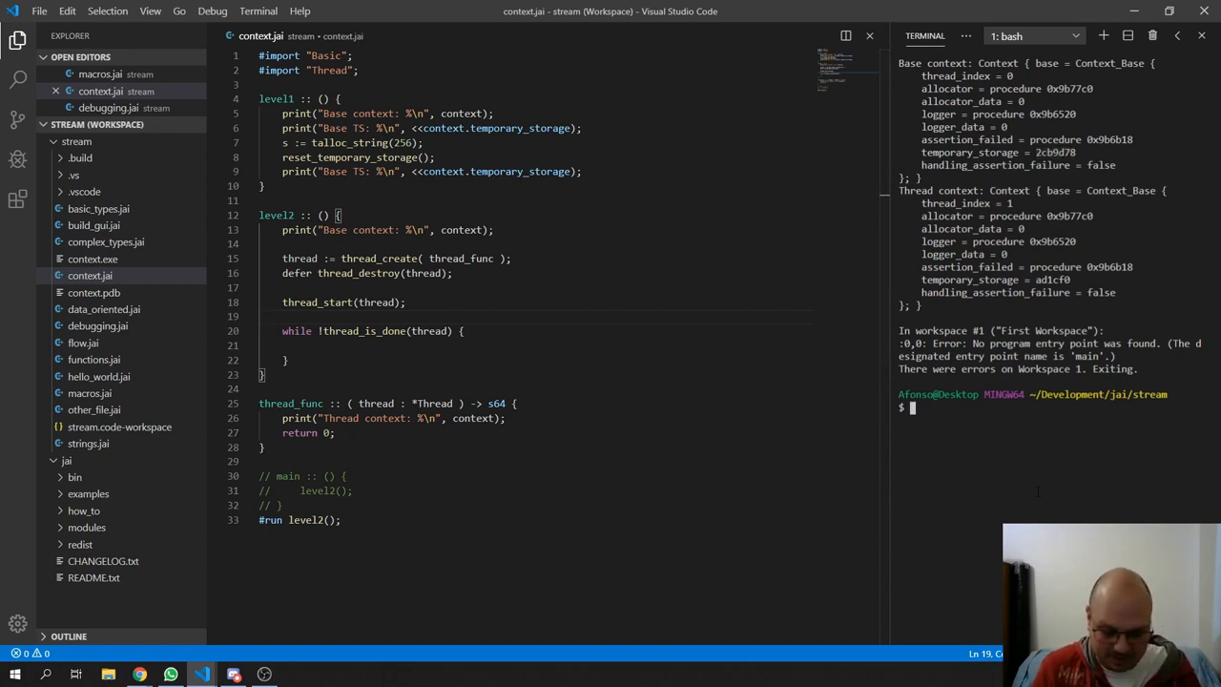
# - Create build.jai with touch in the terminal and open it in the editor
pyautogui.write('touch')
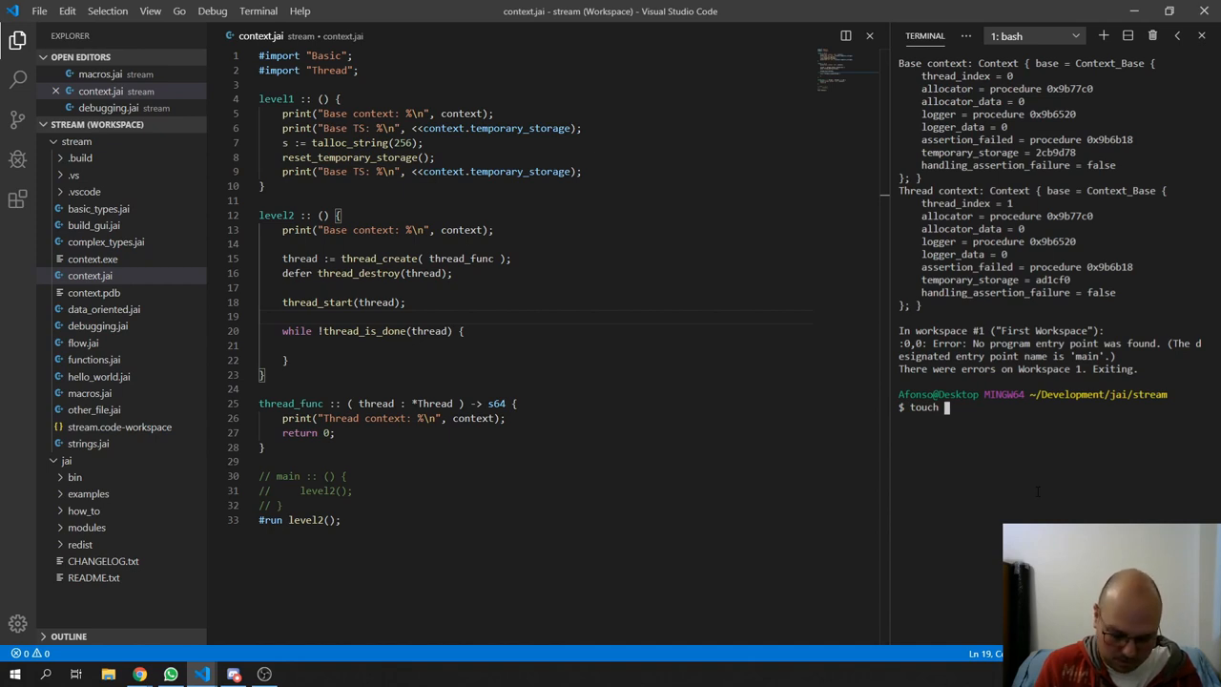
pyautogui.write('build.jai')
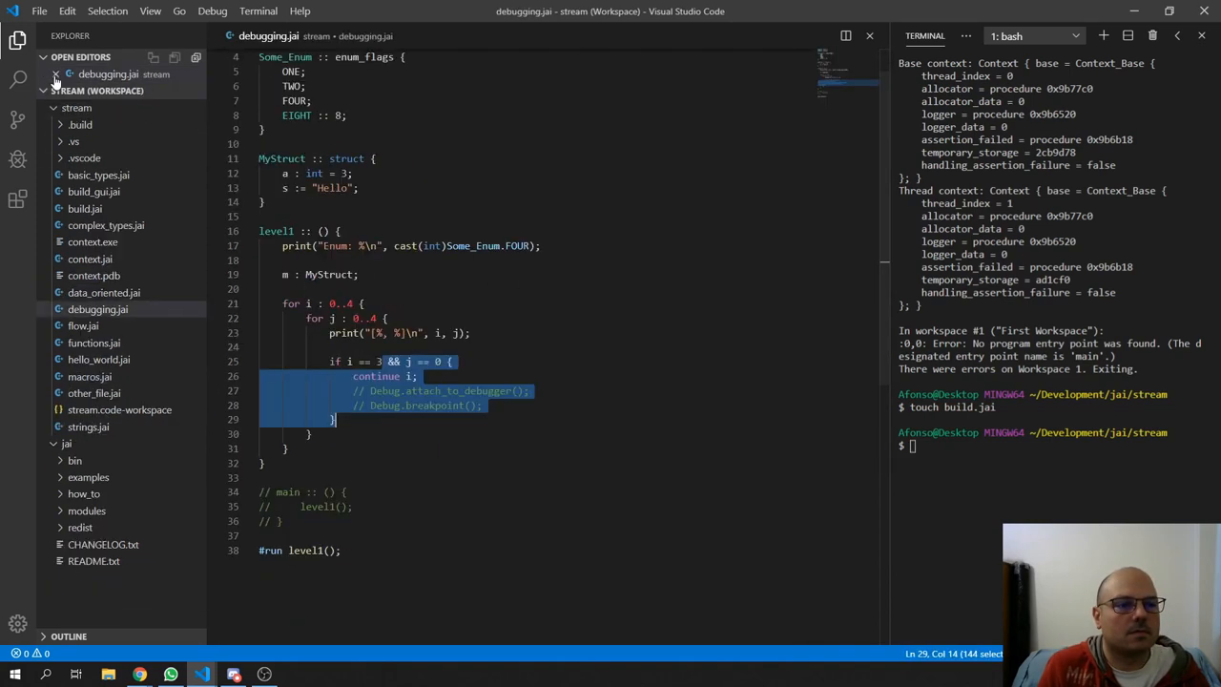
pyautogui.click(85, 208)
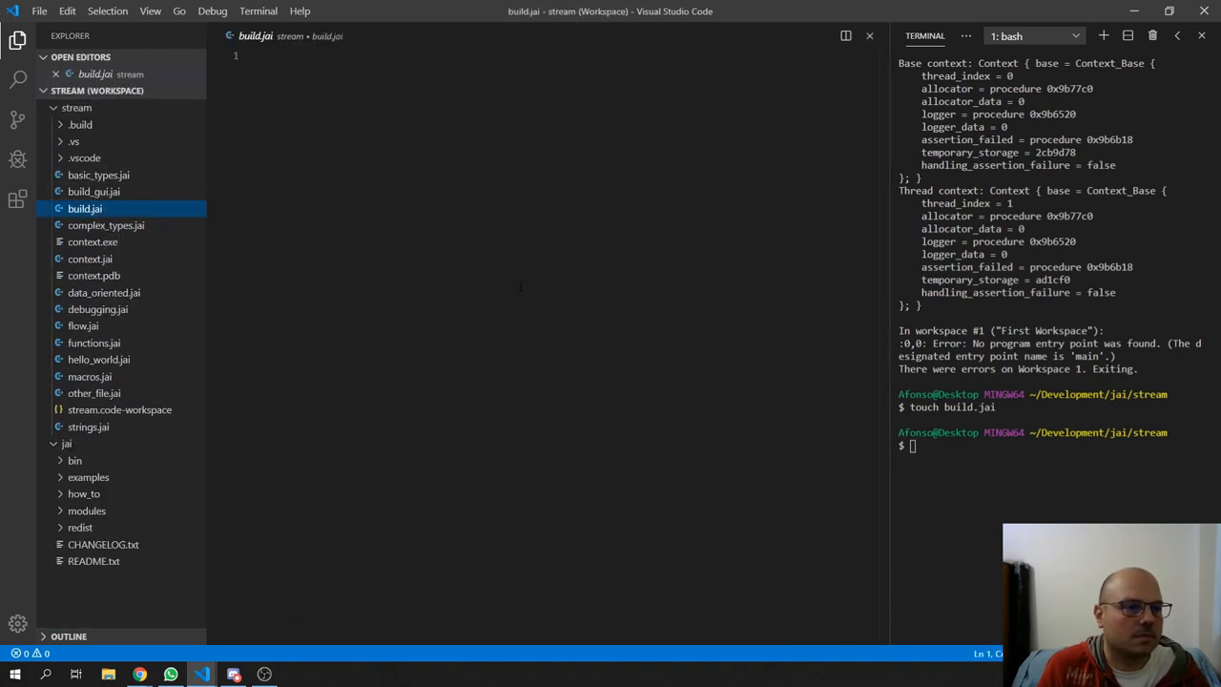
# - Add #import "Basic"; and #import "Compiler"; to build.jai
pyautogui.write('#import')
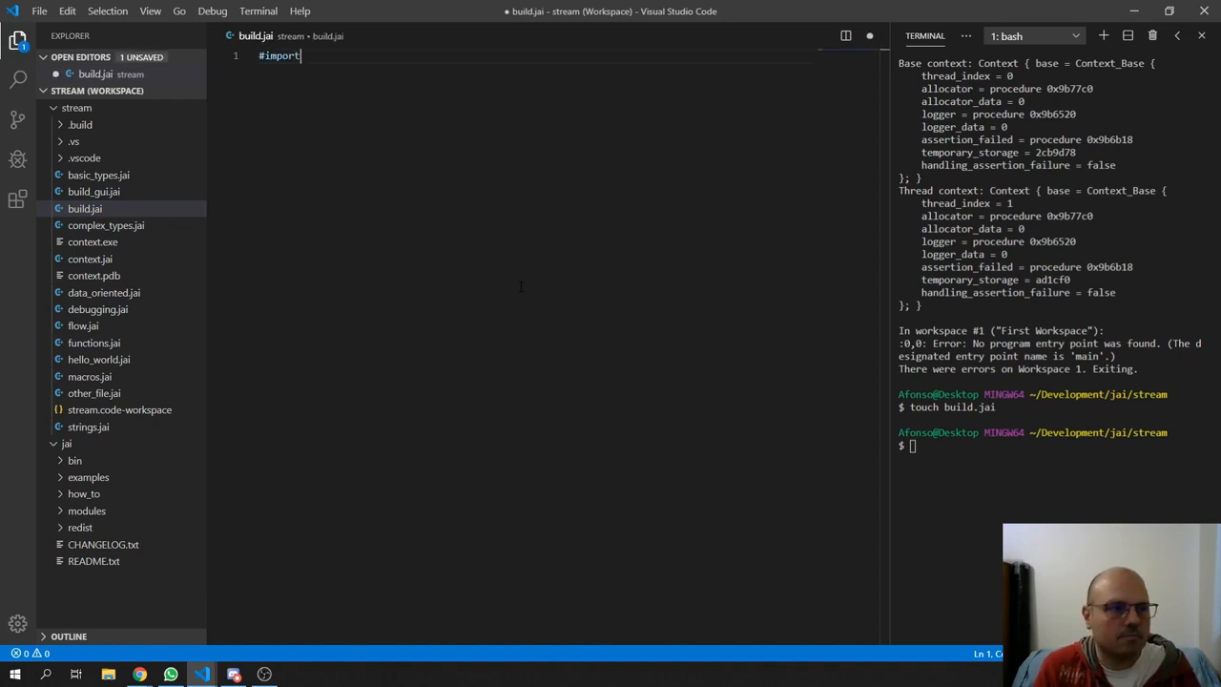
pyautogui.write('"Basic";')
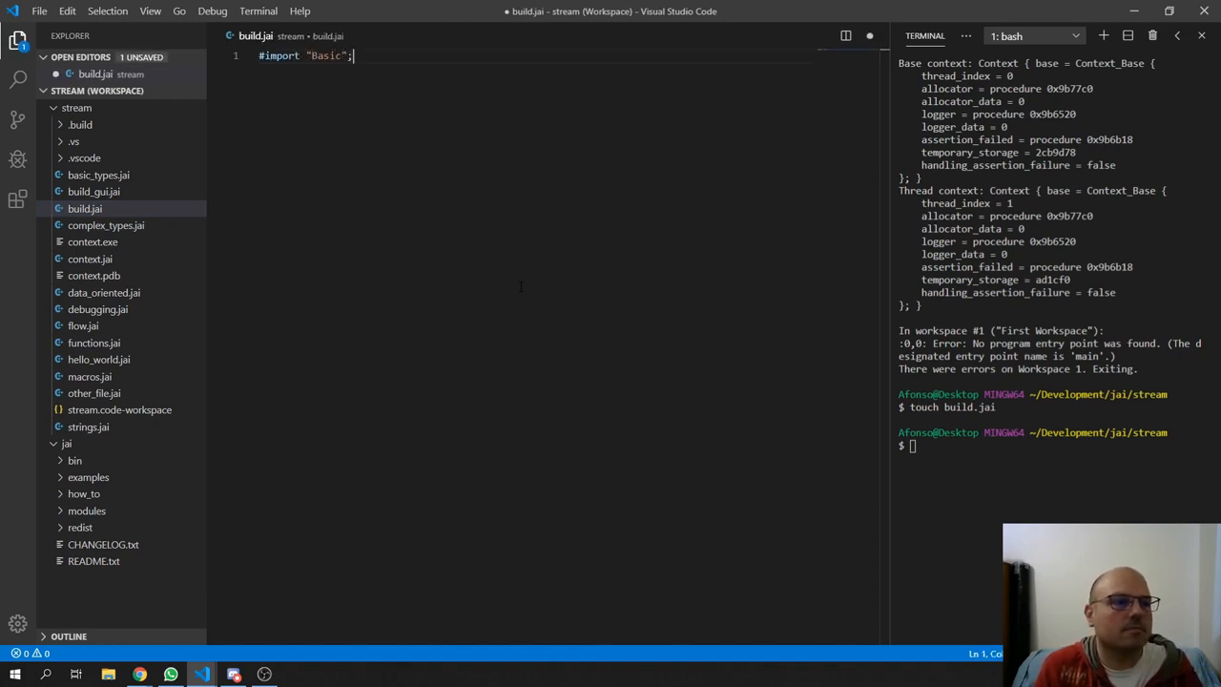
pyautogui.write('#import')
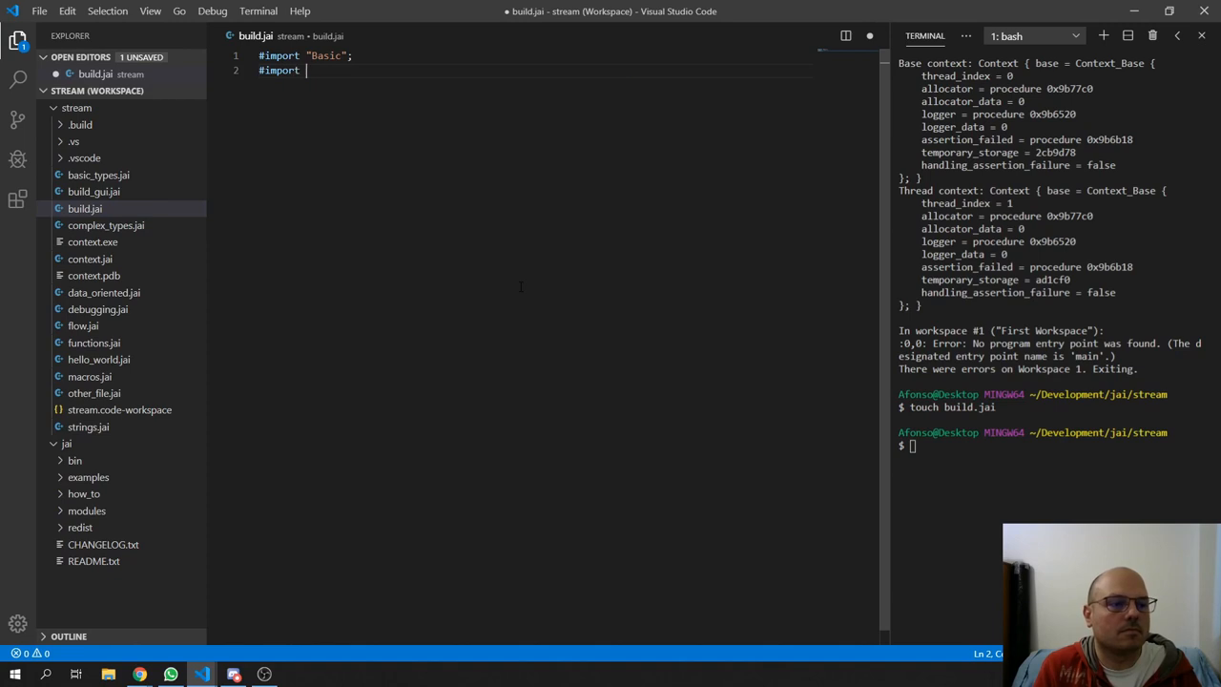
pyautogui.write('"Compiler"')
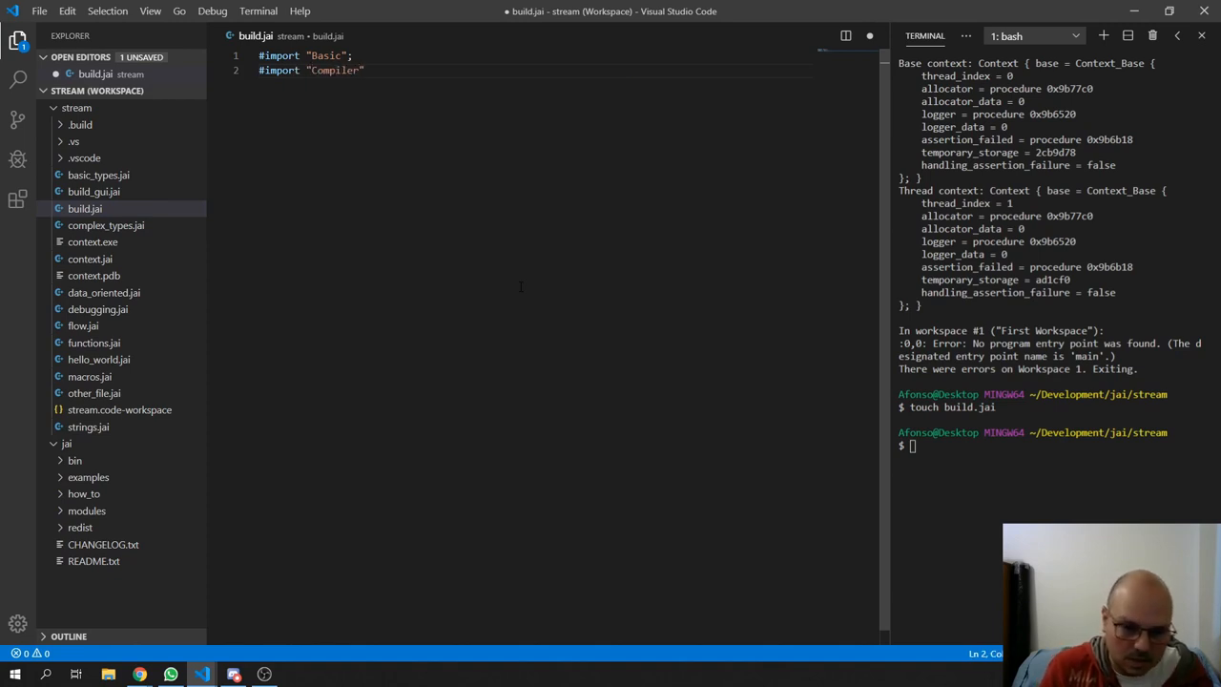
pyautogui.write(';')
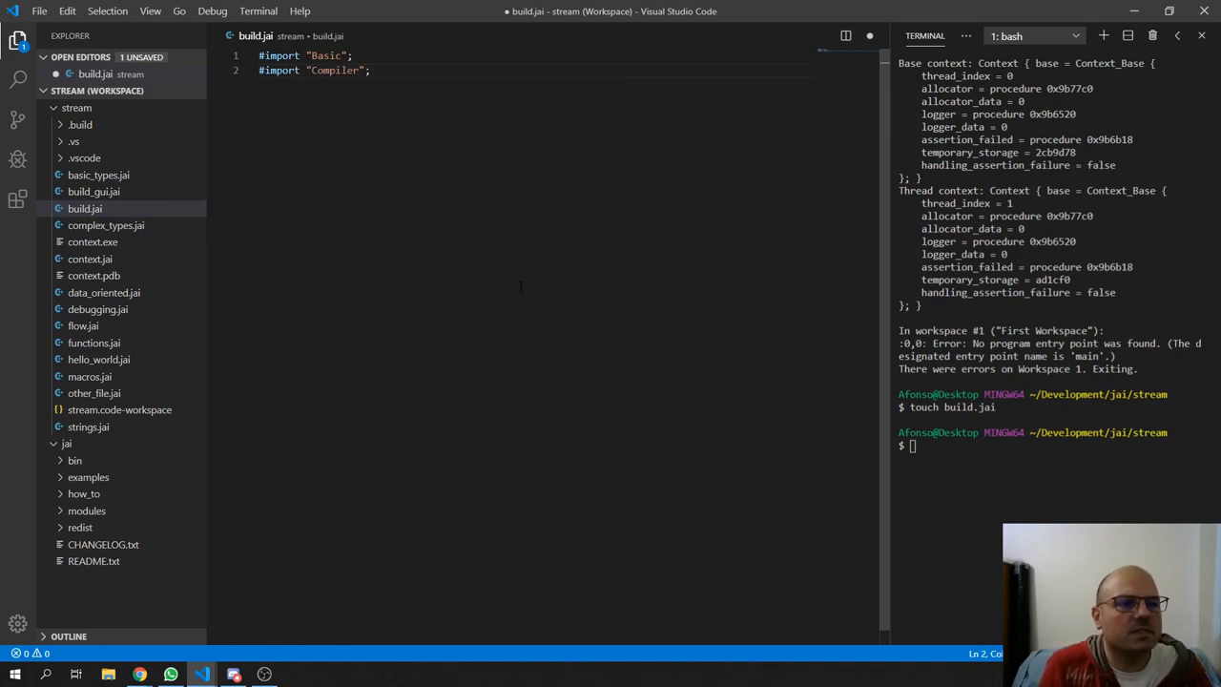
# - Search the workspace for 'async', opening matches in d3d11.jai, module.jai and Sound_Player's async.jai
pyautogui.click(17, 79)
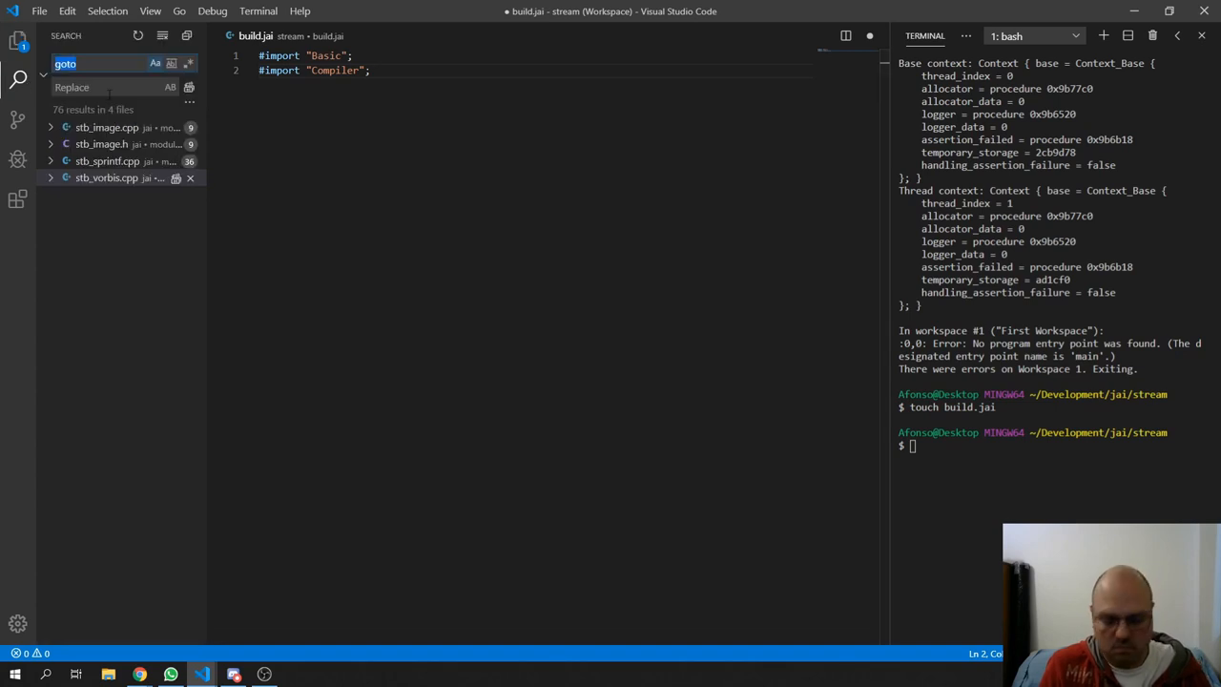
pyautogui.write('async')
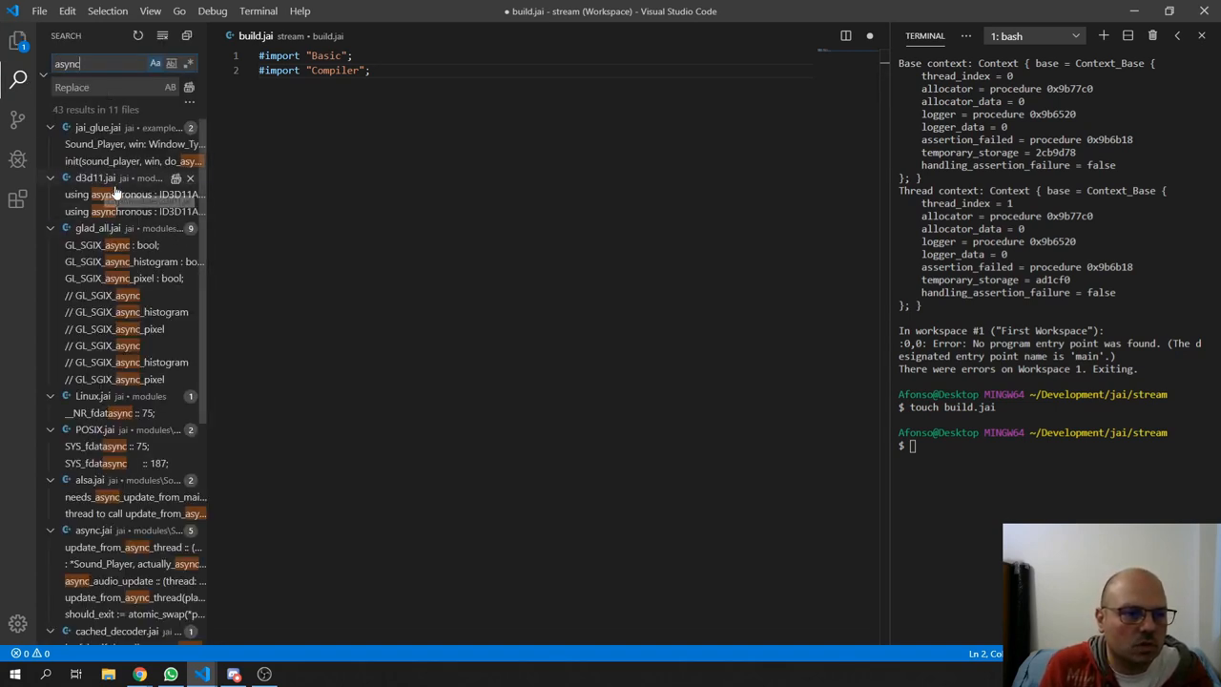
pyautogui.click(124, 195)
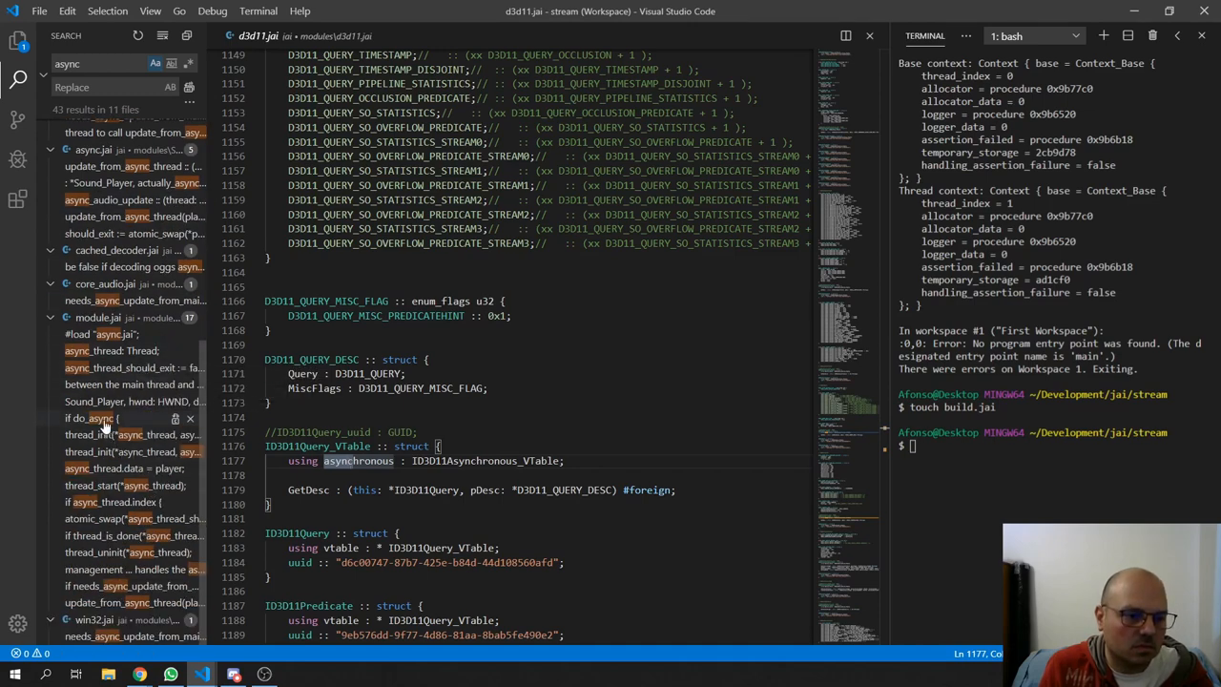
pyautogui.click(95, 418)
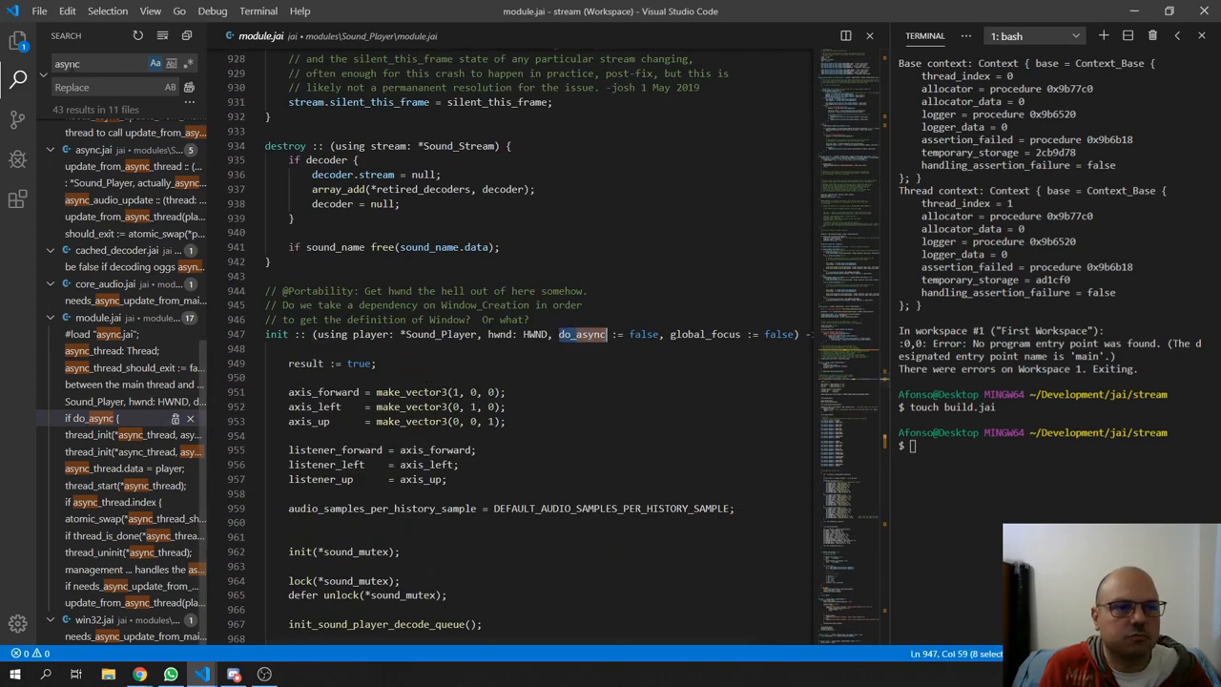
pyautogui.click(18, 40)
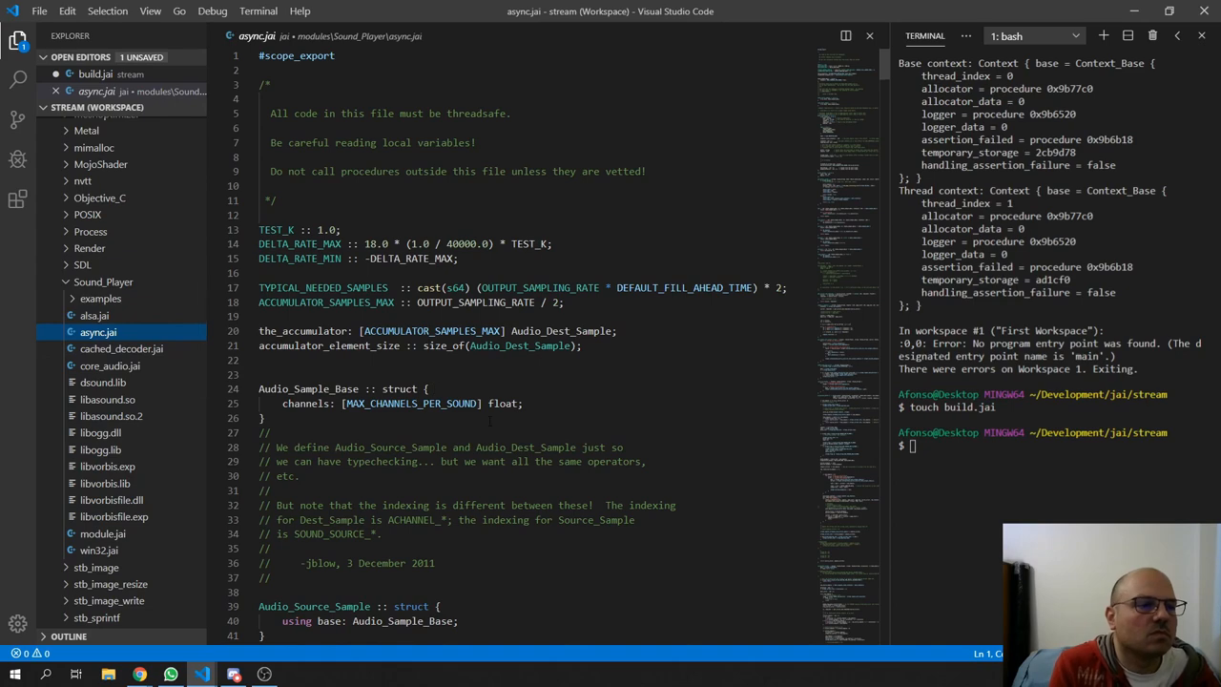
pyautogui.scroll(-3)
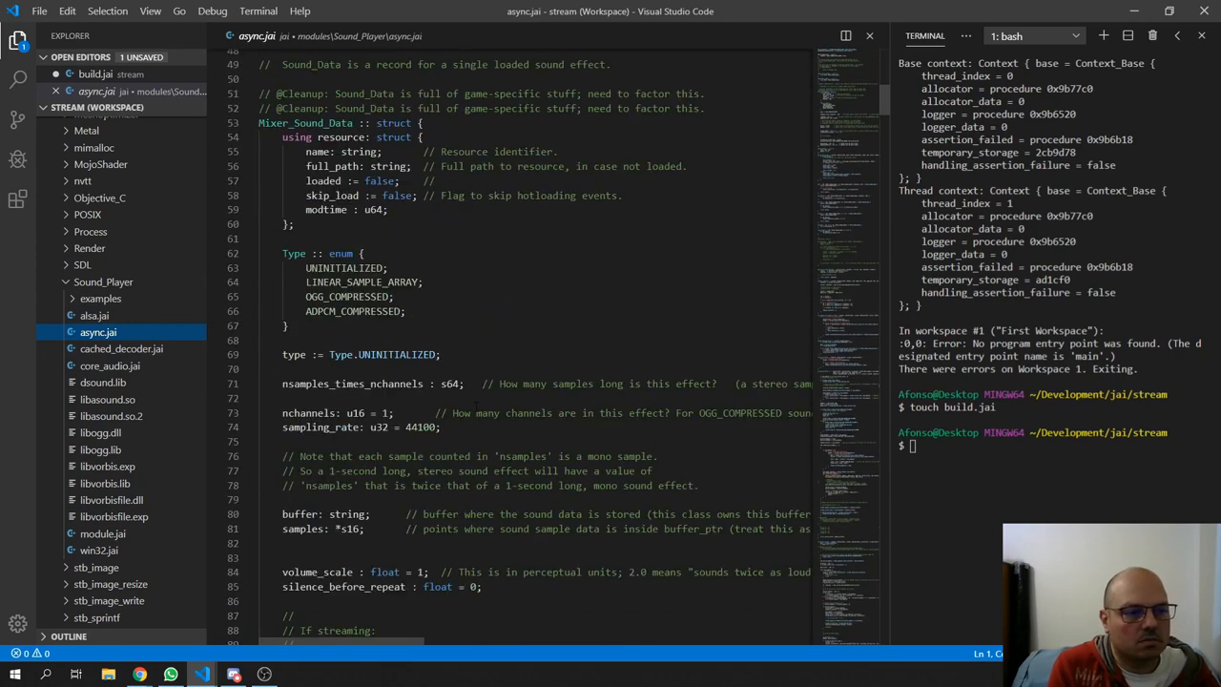
pyautogui.scroll(-3)
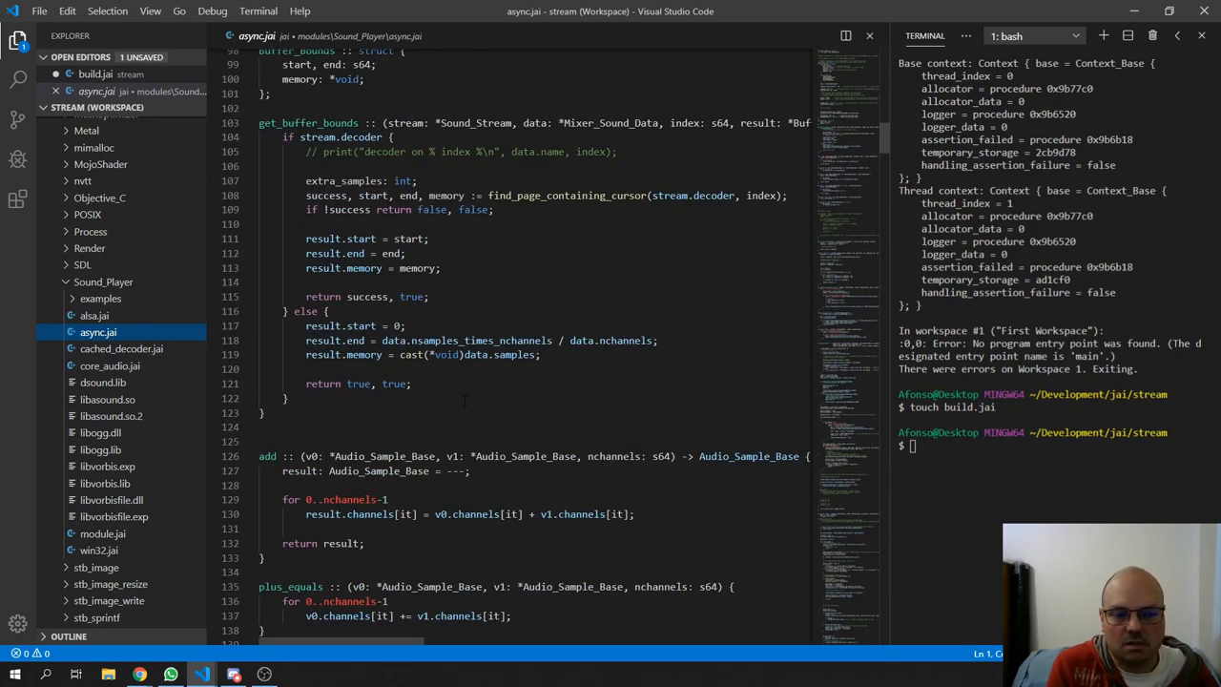
pyautogui.scroll(3)
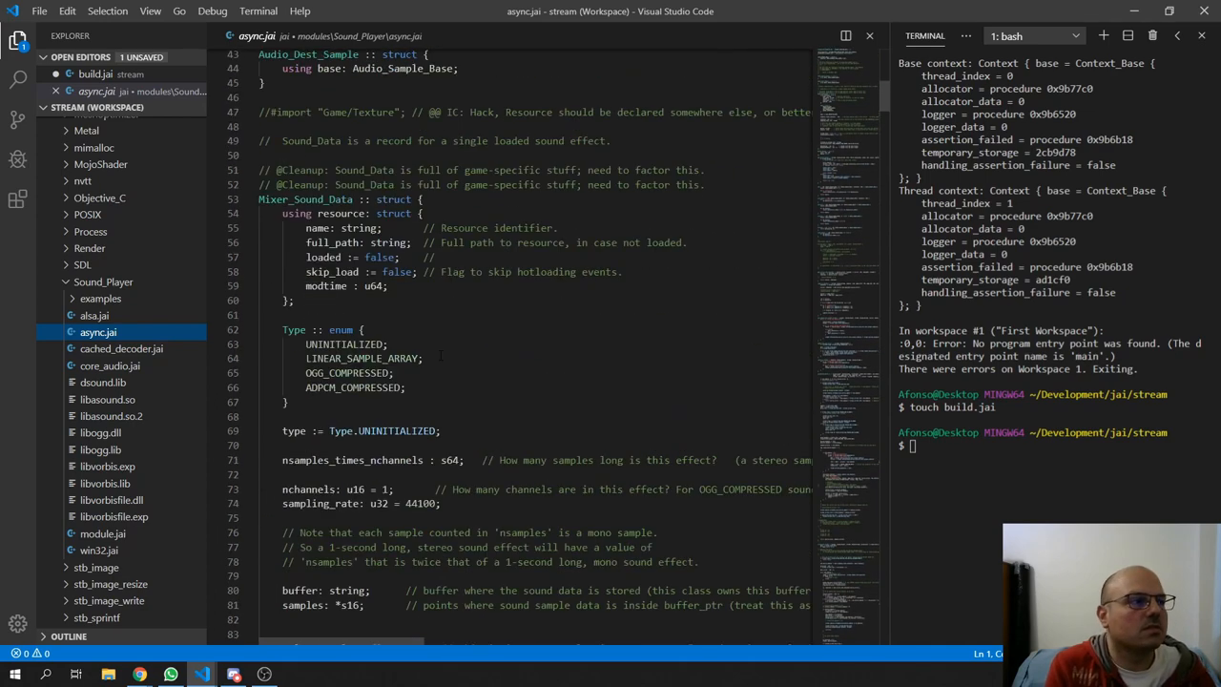